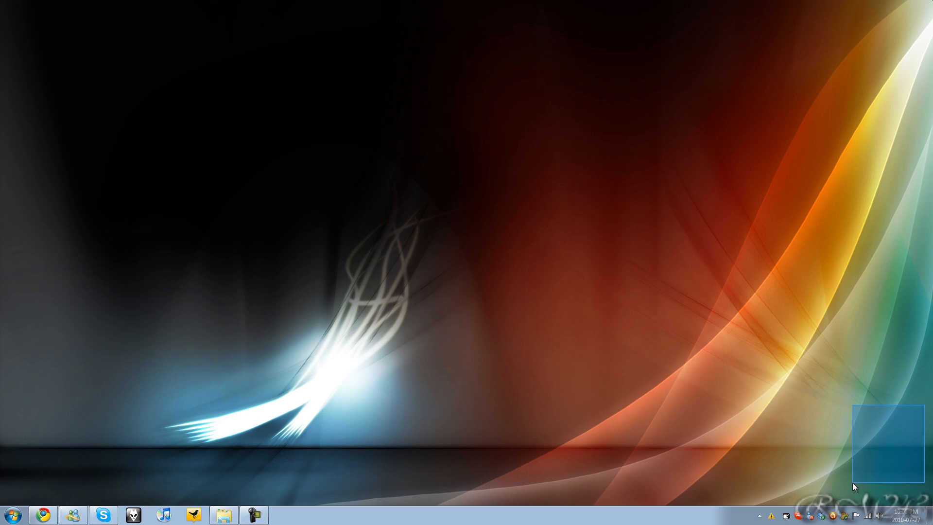
pyautogui.moveTo(548, 247)
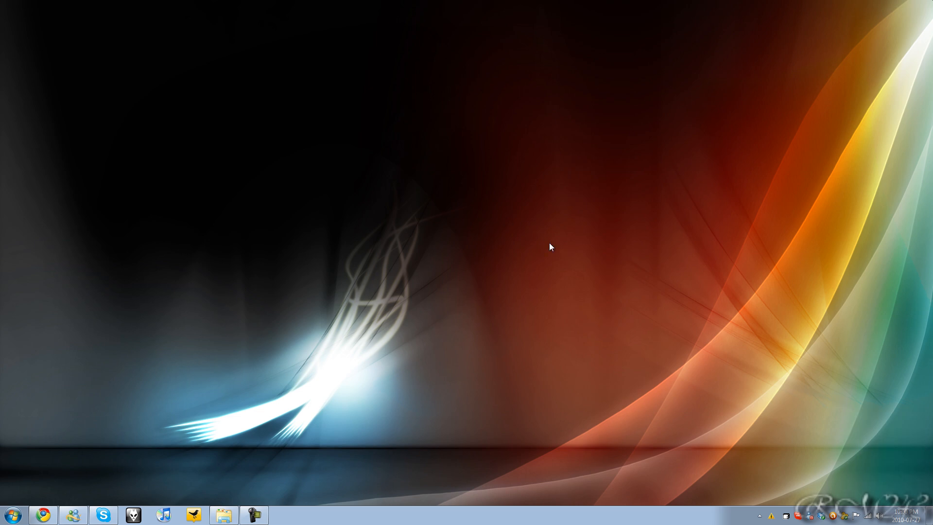
# Step: Review Personalization desktop icon settings, leaving the Recycle Bin desktop icon hidden
pyautogui.rightClick(550, 247)
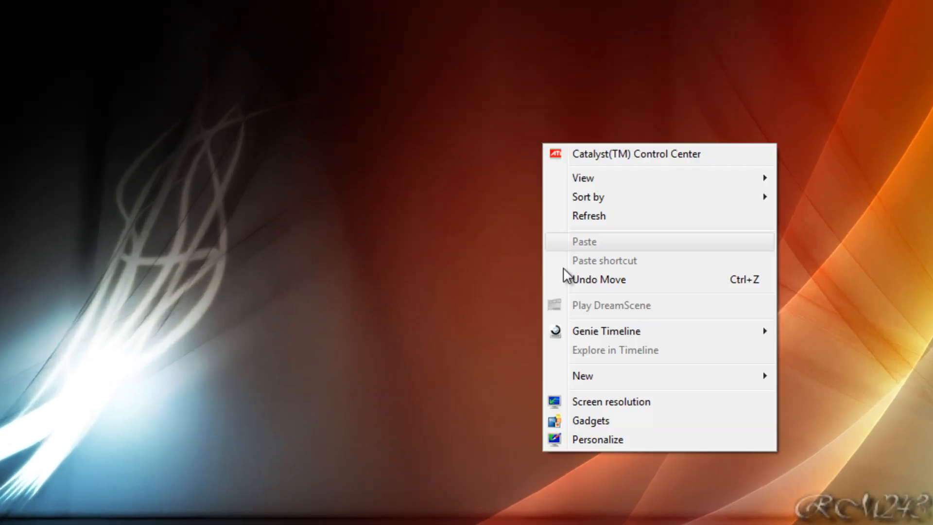
pyautogui.click(597, 439)
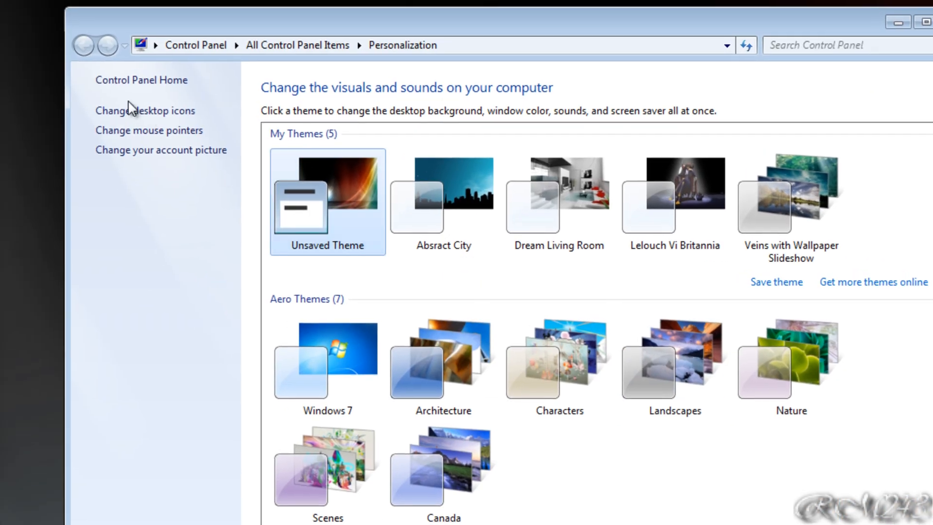
pyautogui.click(145, 111)
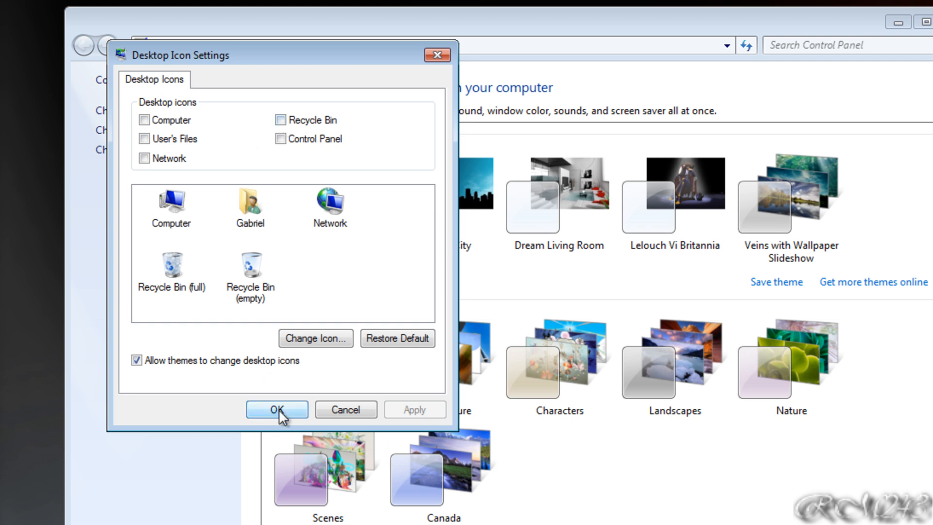
pyautogui.click(276, 409)
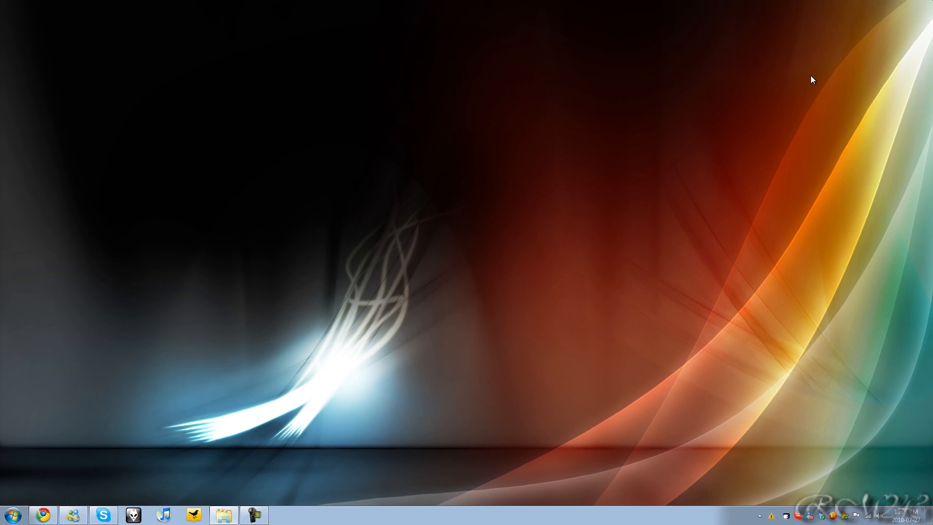
pyautogui.moveTo(670, 434)
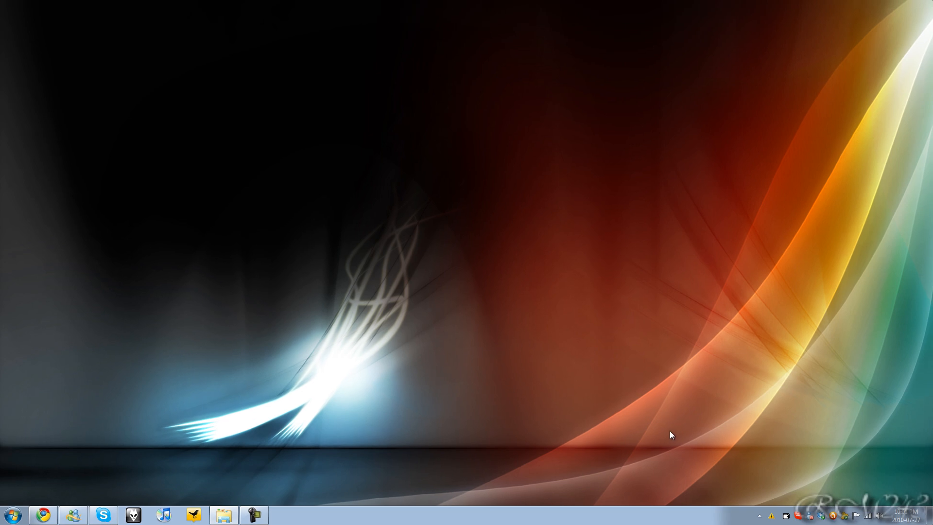
pyautogui.moveTo(677, 391)
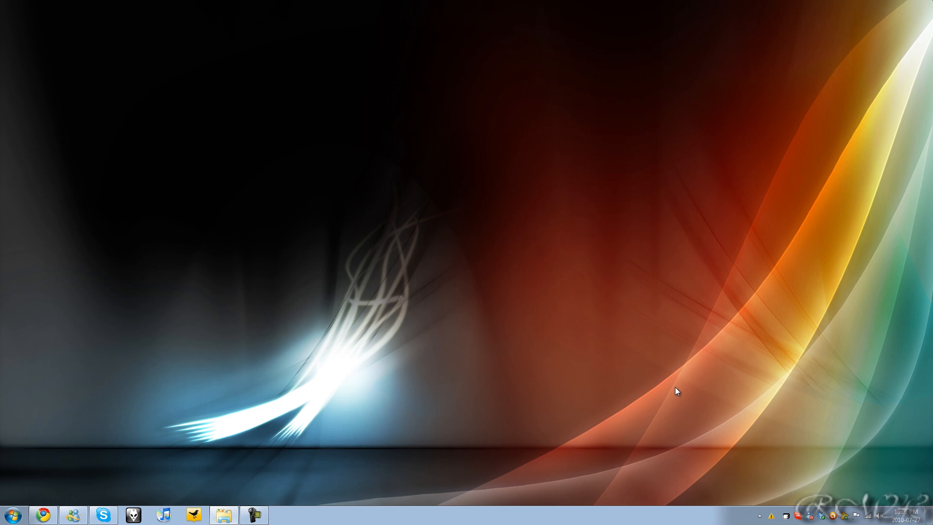
pyautogui.moveTo(515, 495)
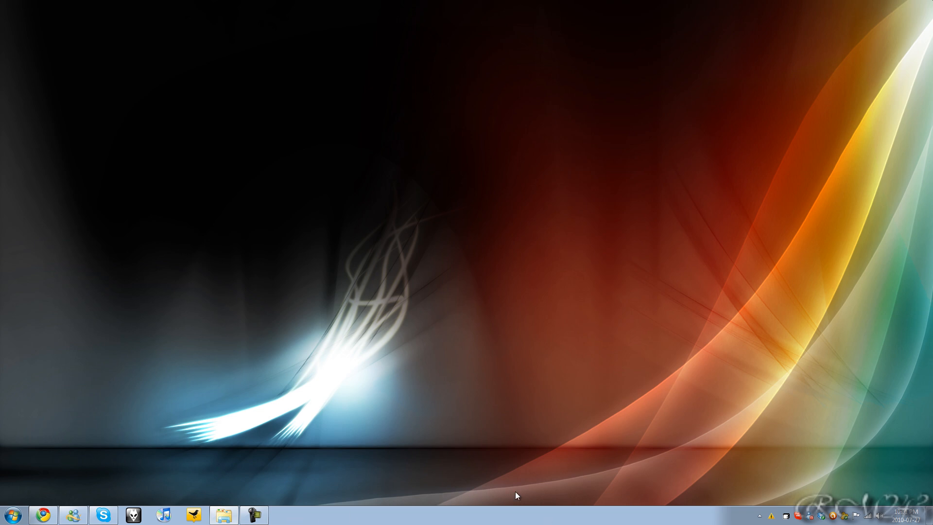
pyautogui.moveTo(468, 244)
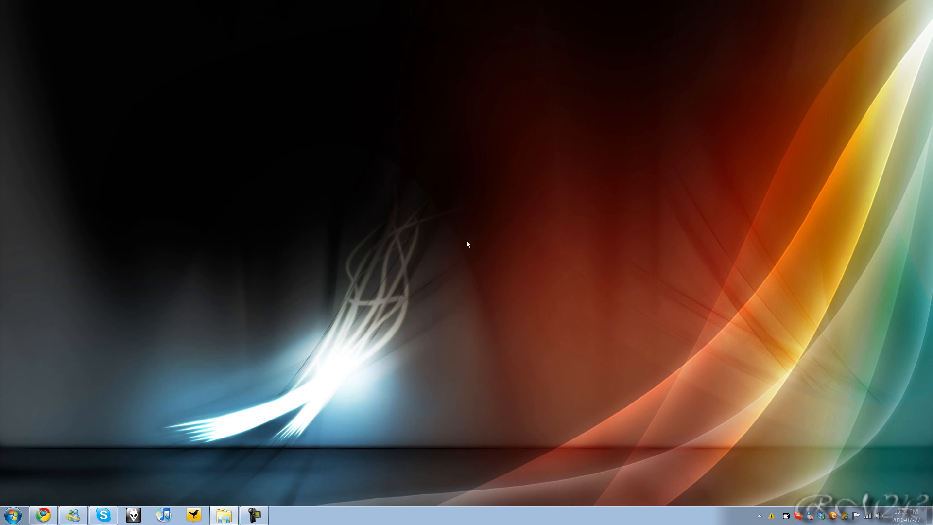
# Step: Create a desktop shortcut to '%SystemRoot%\explorer.exe shell:RecycleBinFolder' named 'Recycle Bin'
pyautogui.rightClick(466, 243)
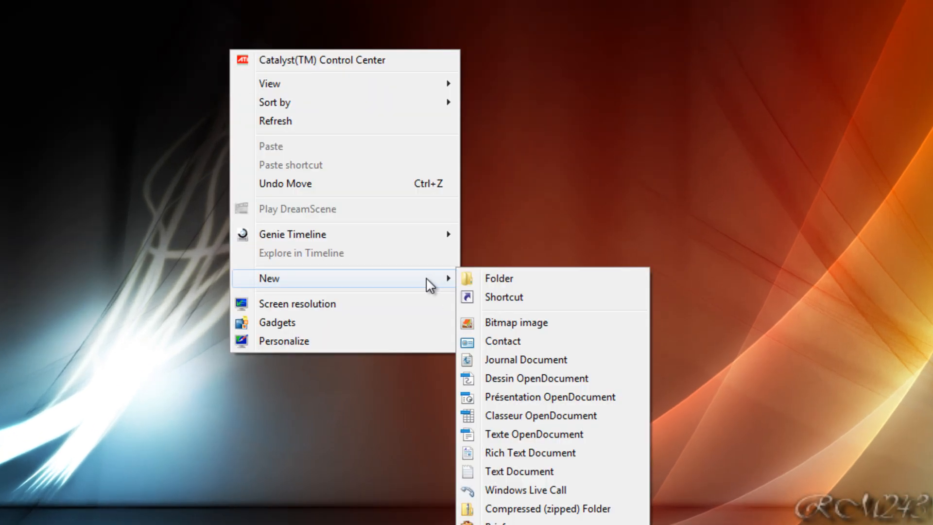
pyautogui.click(502, 297)
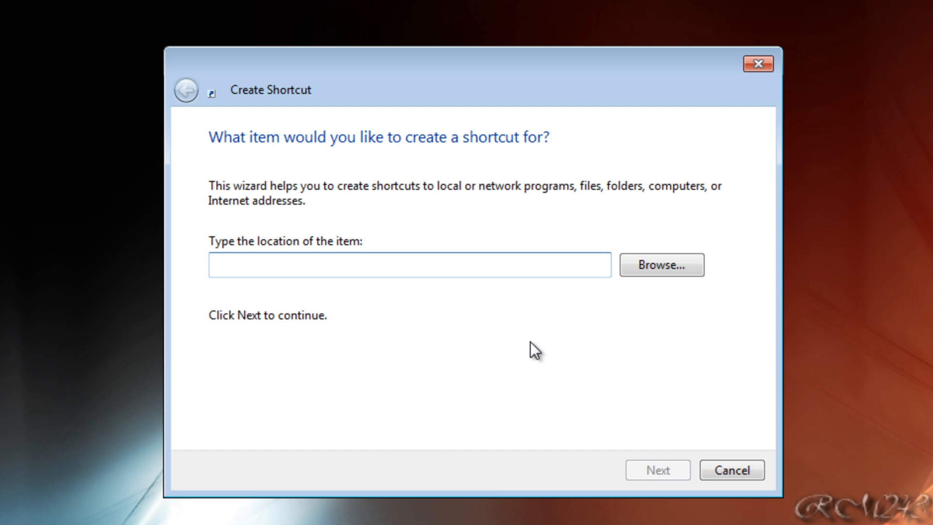
pyautogui.write('%SystemRoot%\\explorer.exe shell:RecycleBinFolder')
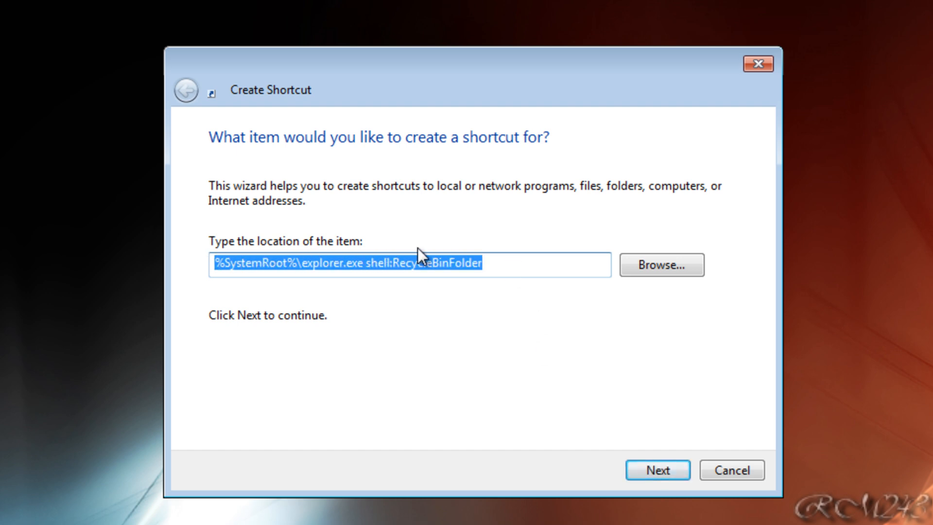
pyautogui.moveTo(474, 280)
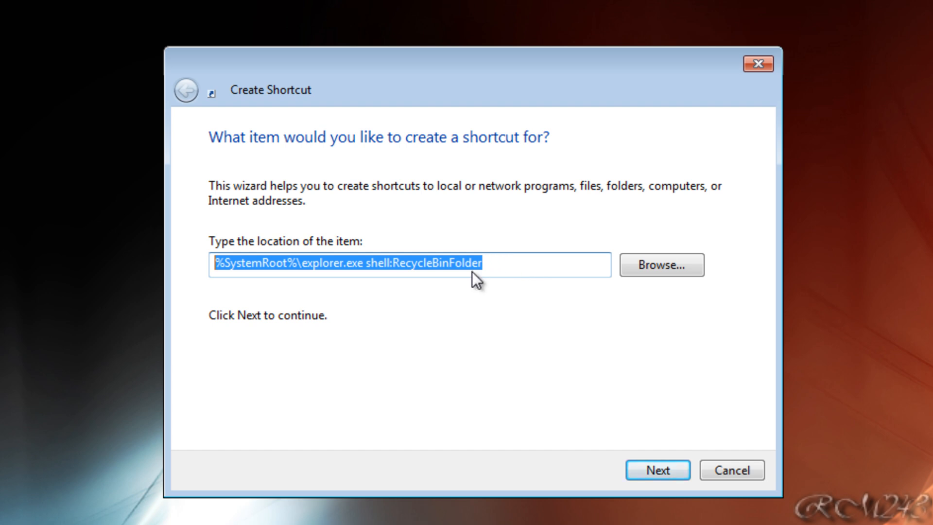
pyautogui.moveTo(248, 243)
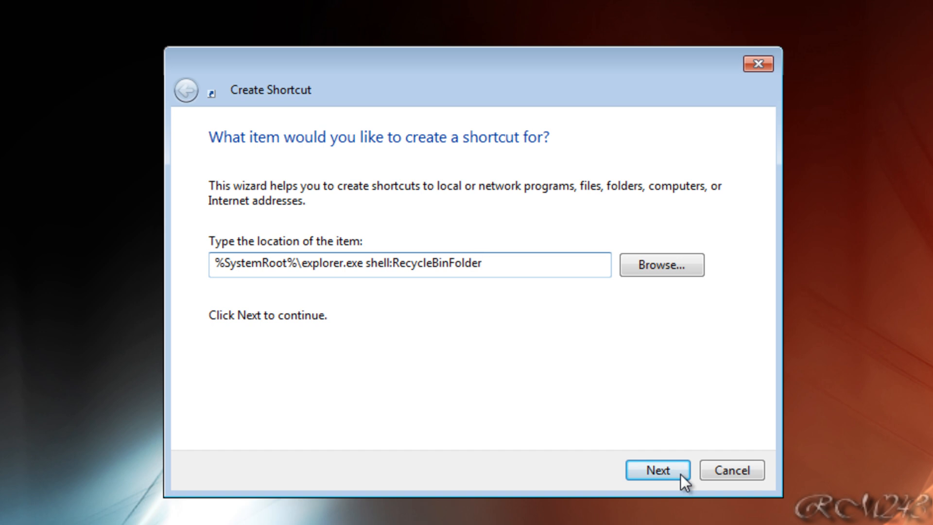
pyautogui.click(656, 470)
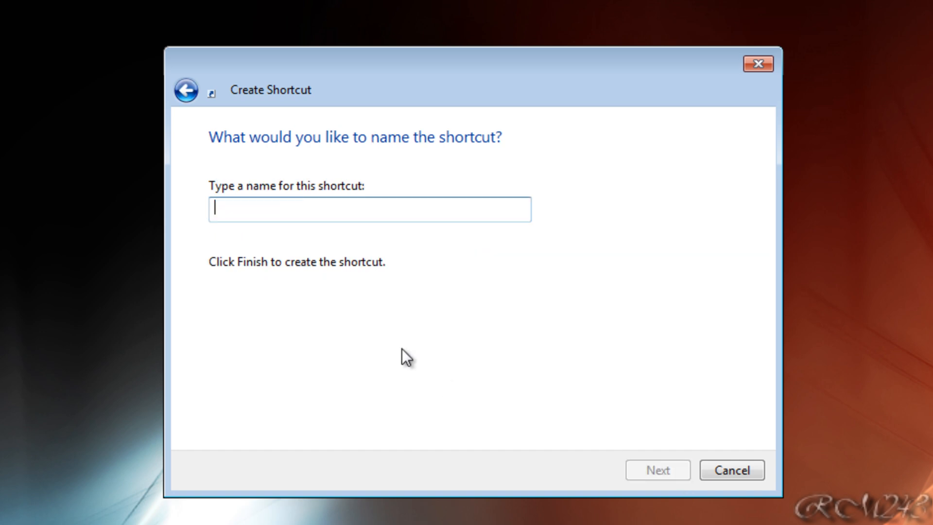
pyautogui.write('Recycle')
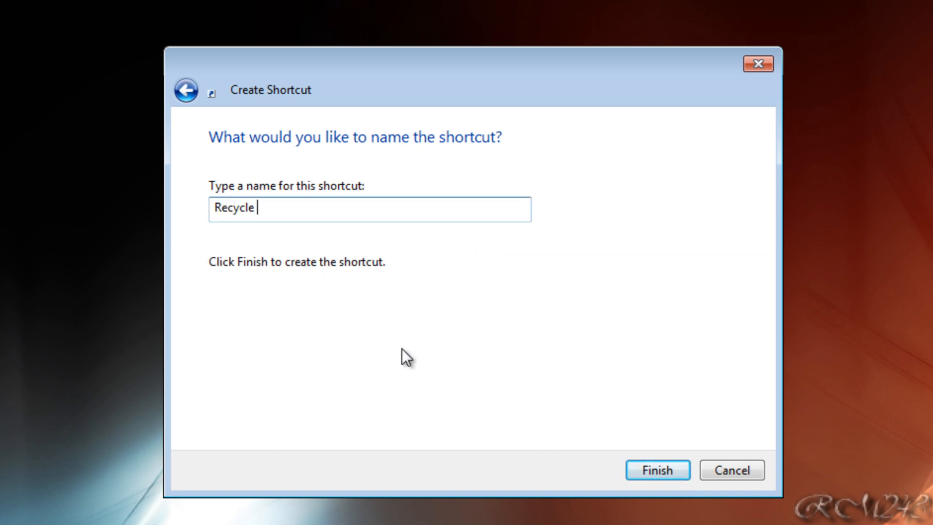
pyautogui.write('Bin')
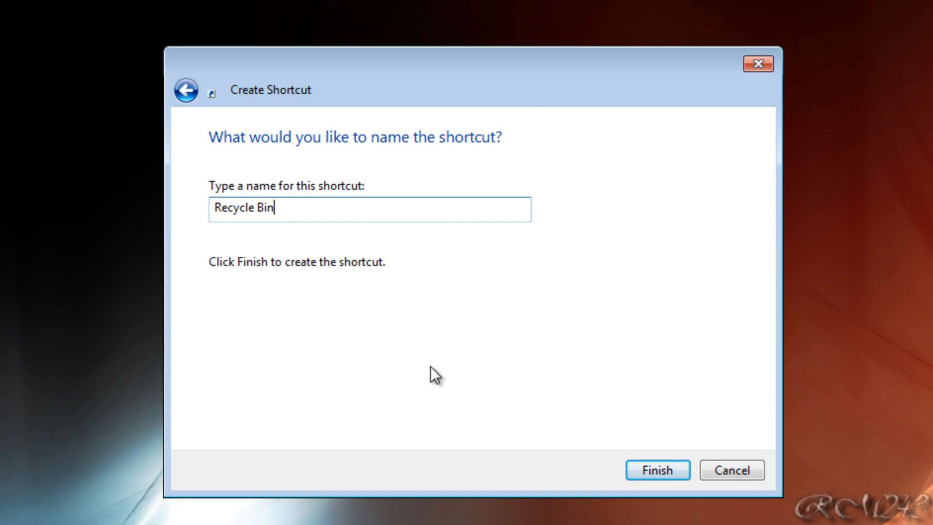
pyautogui.click(656, 470)
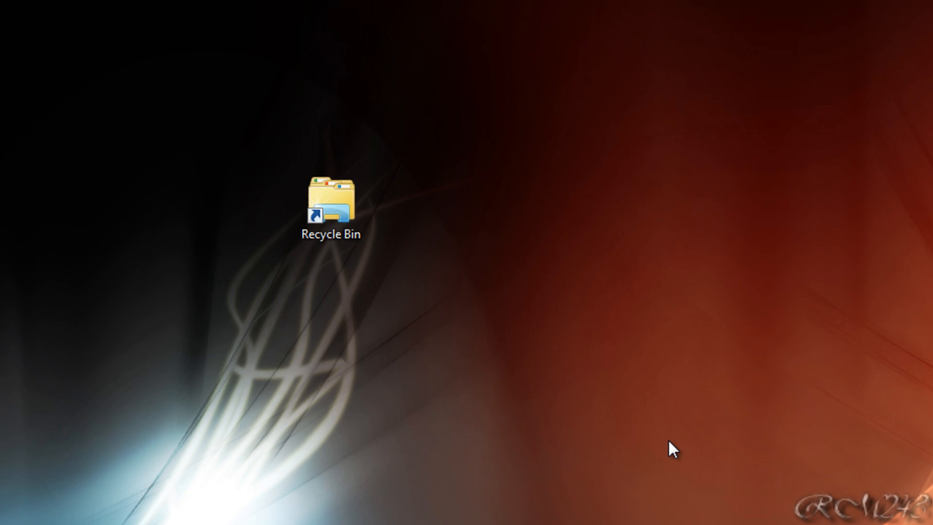
pyautogui.moveTo(374, 259)
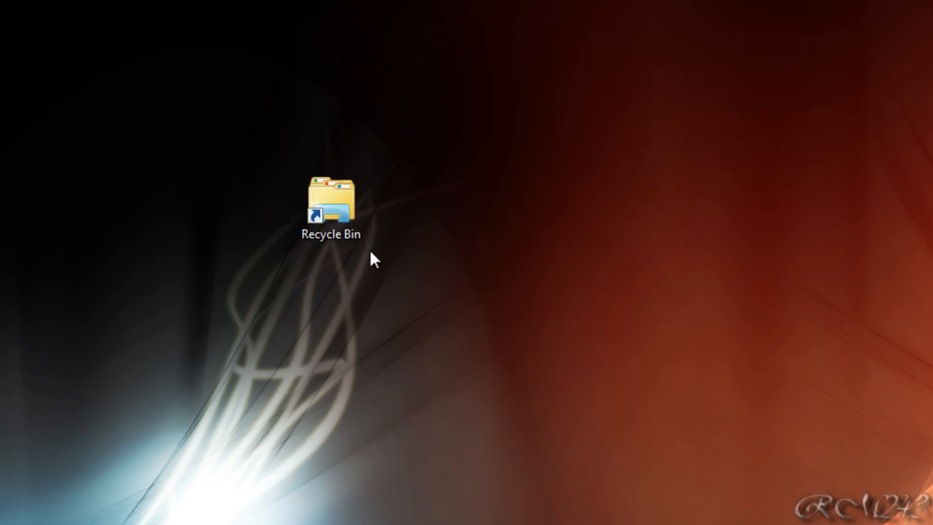
# Step: Open the Recycle Bin shortcut's Properties and its Change Icon chooser
pyautogui.rightClick(330, 205)
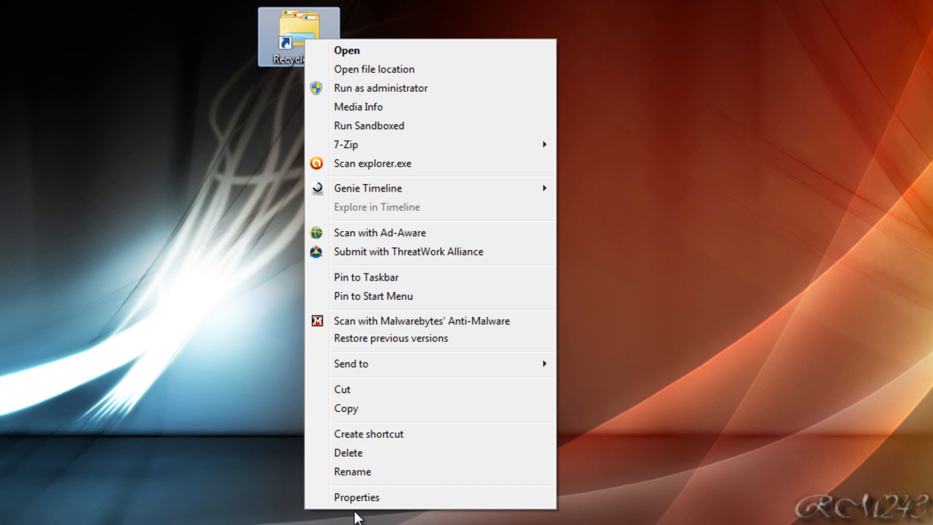
pyautogui.moveTo(473, 69)
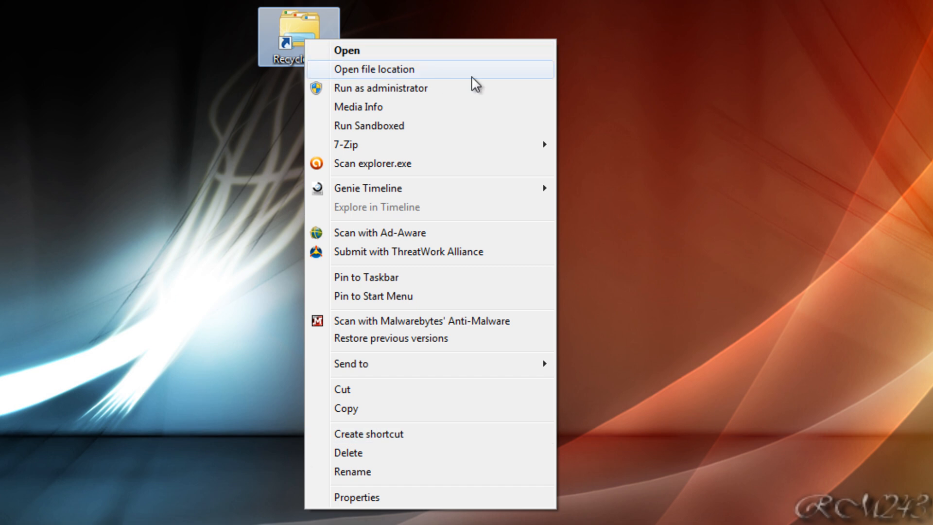
pyautogui.click(355, 497)
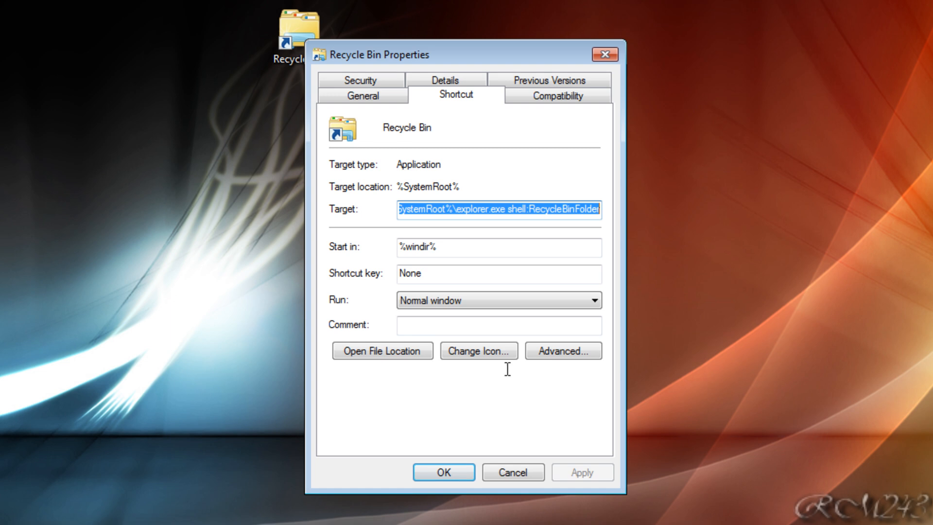
pyautogui.moveTo(478, 351)
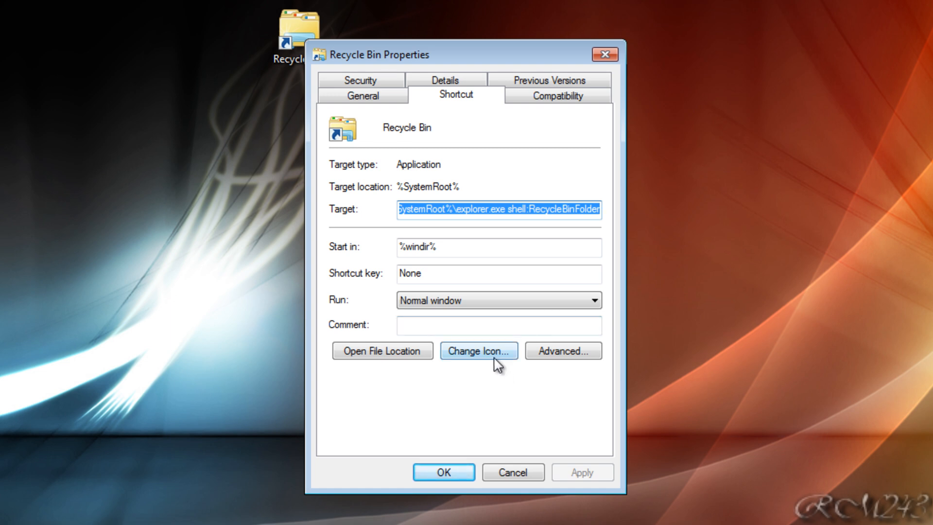
pyautogui.click(478, 350)
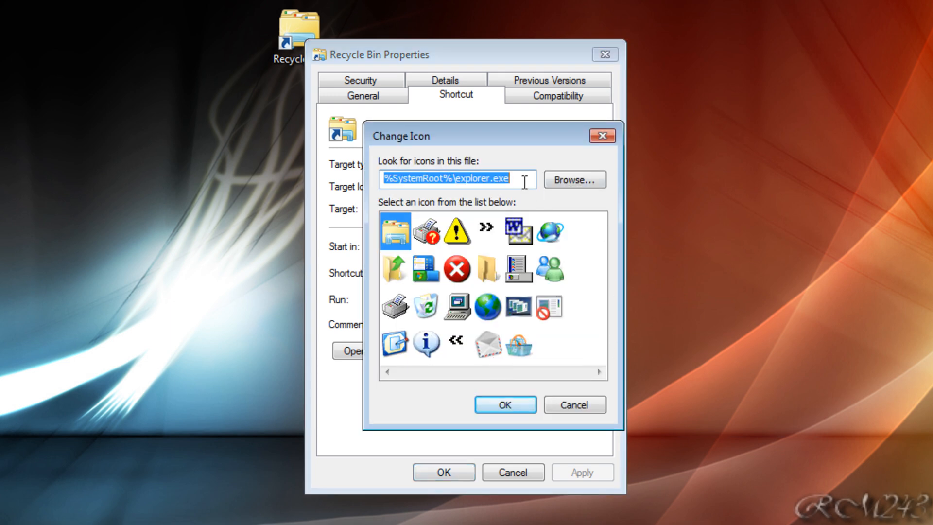
pyautogui.moveTo(665, 228)
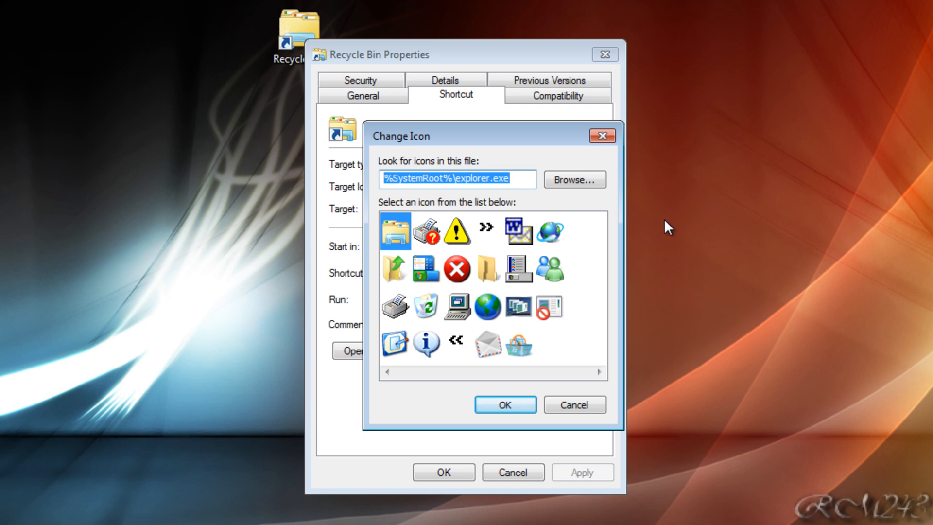
pyautogui.moveTo(628, 258)
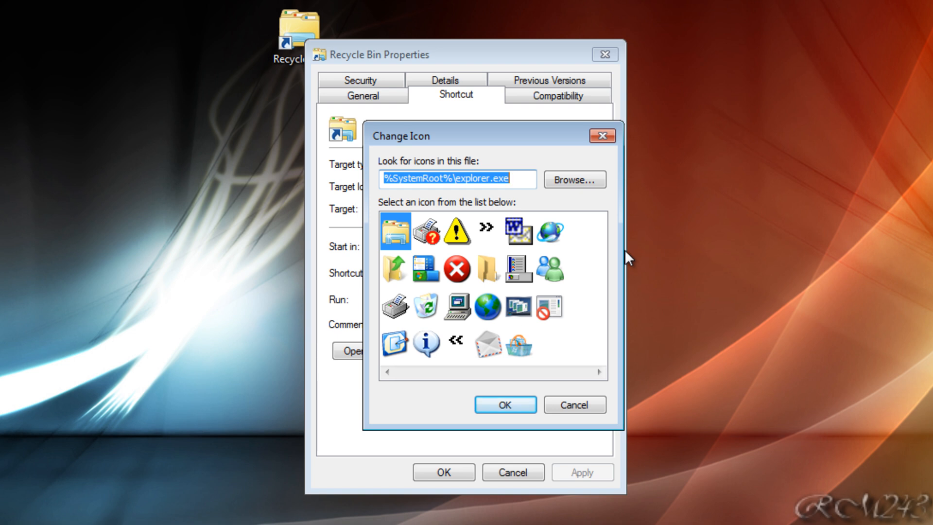
# Step: Browse to C:\Windows\System32 and load shell32.dll into the icon chooser
pyautogui.click(572, 180)
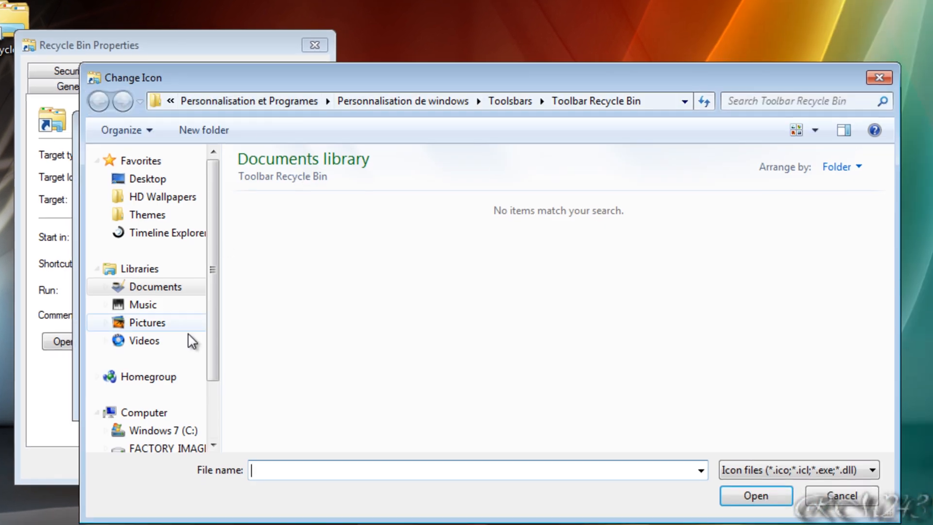
pyautogui.click(167, 430)
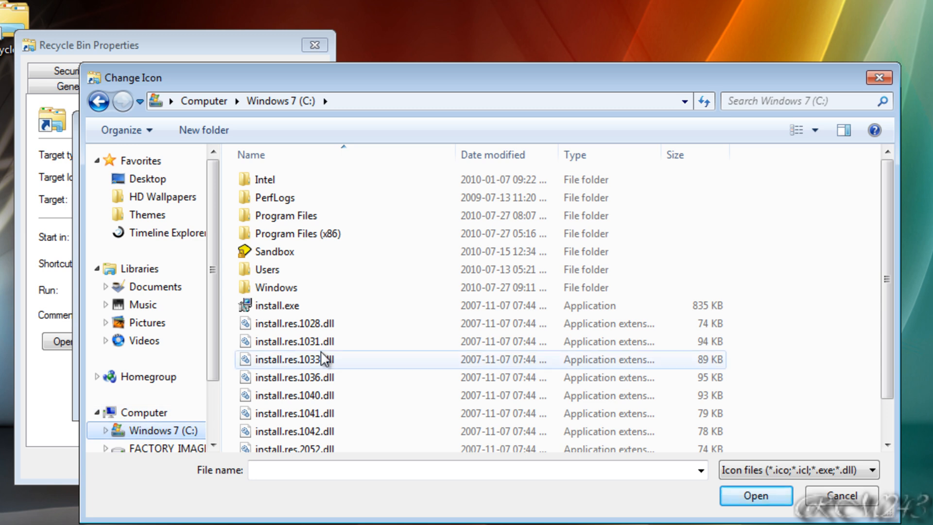
pyautogui.doubleClick(276, 287)
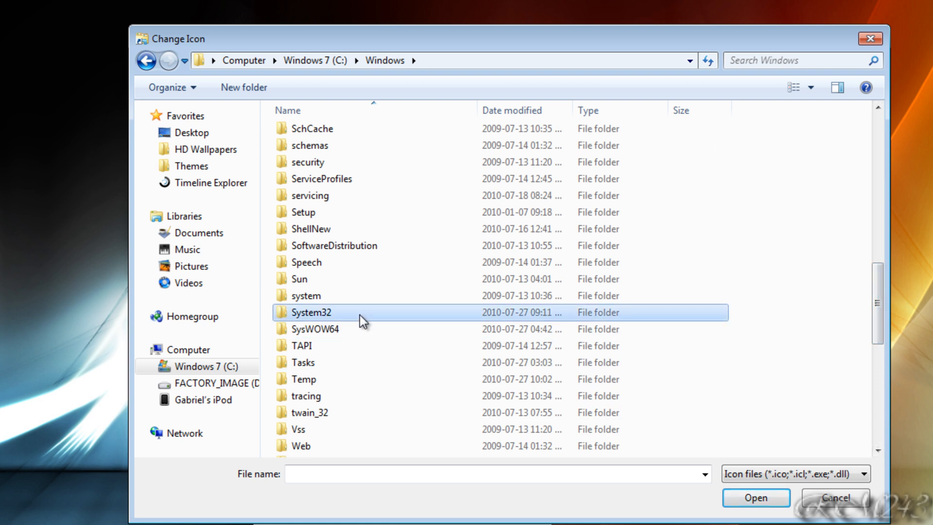
pyautogui.moveTo(367, 322)
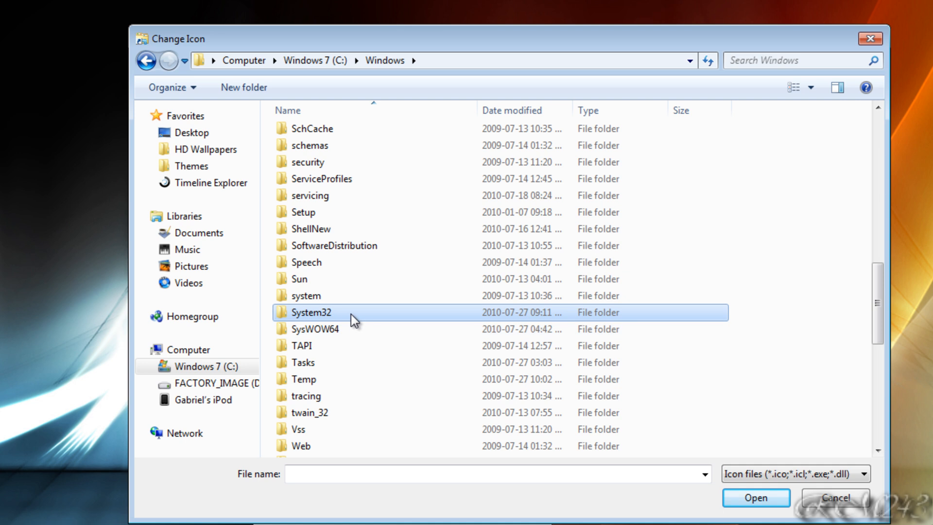
pyautogui.doubleClick(310, 311)
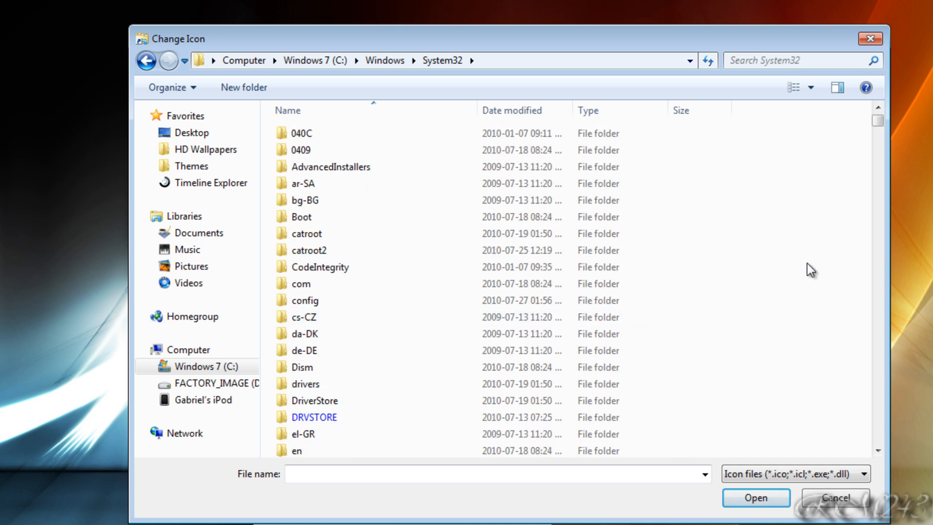
pyautogui.click(797, 60)
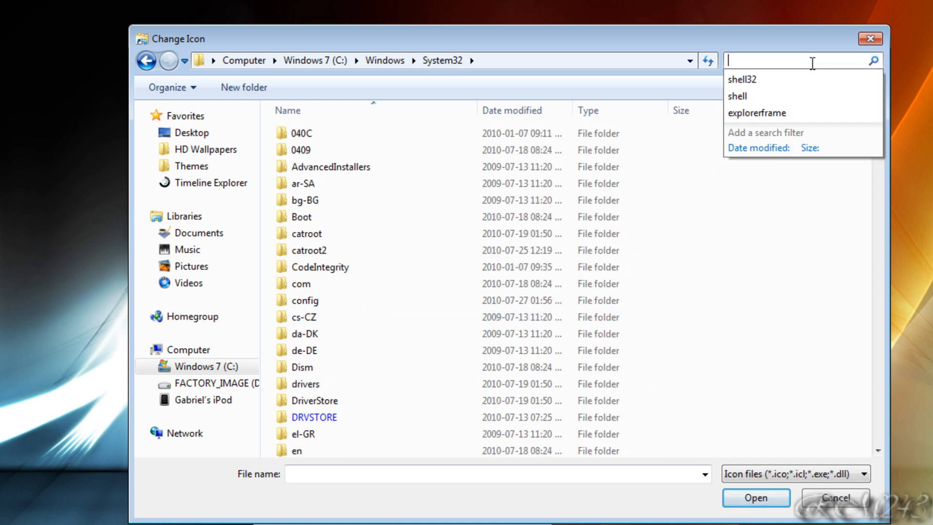
pyautogui.click(739, 79)
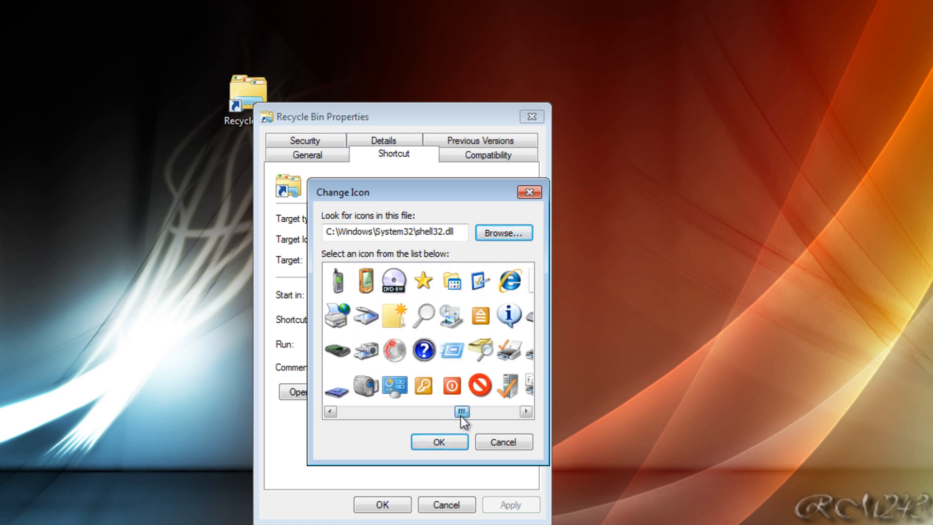
# Step: Choose the blue recycle bin icon from shell32.dll, then apply and close Properties
pyautogui.hscroll(3)
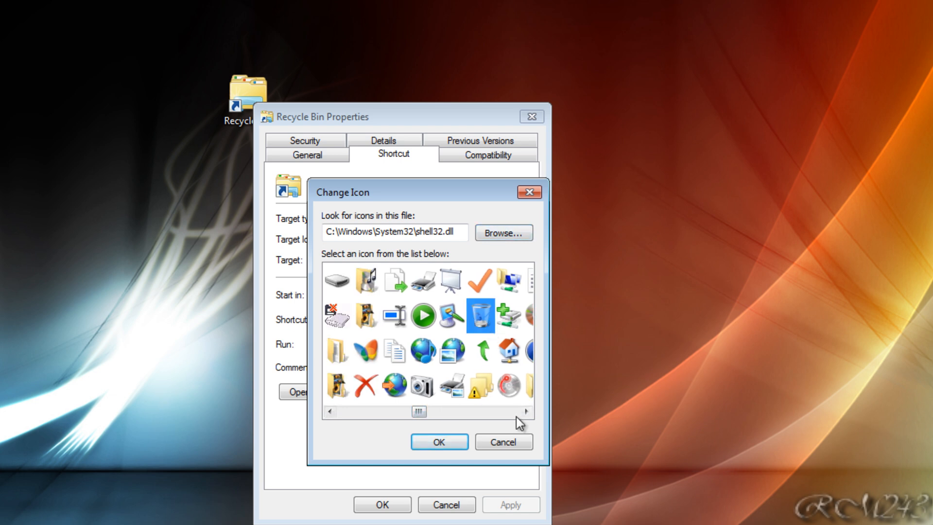
pyautogui.click(479, 315)
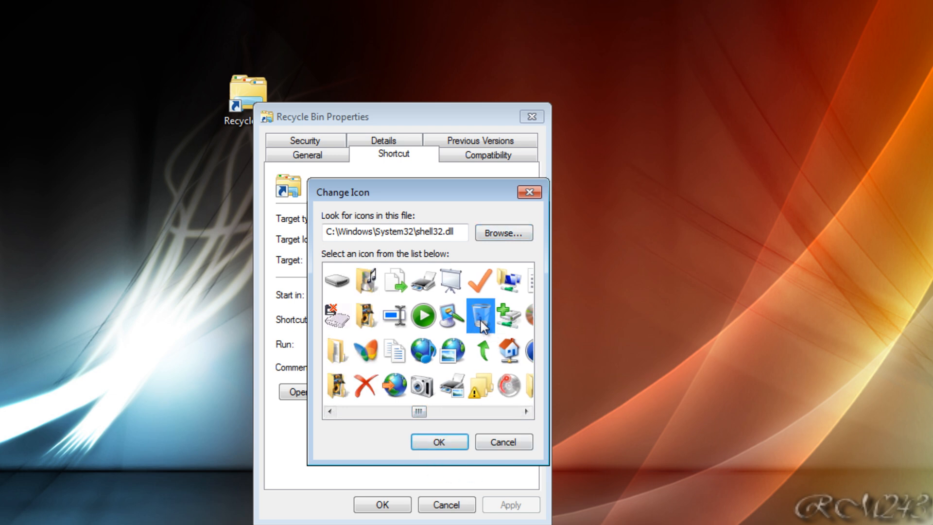
pyautogui.moveTo(450, 315)
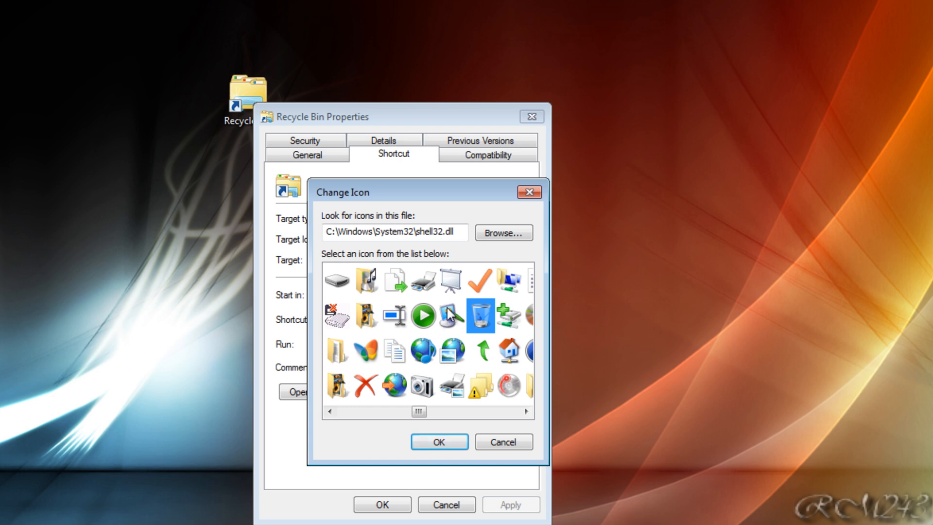
pyautogui.moveTo(456, 378)
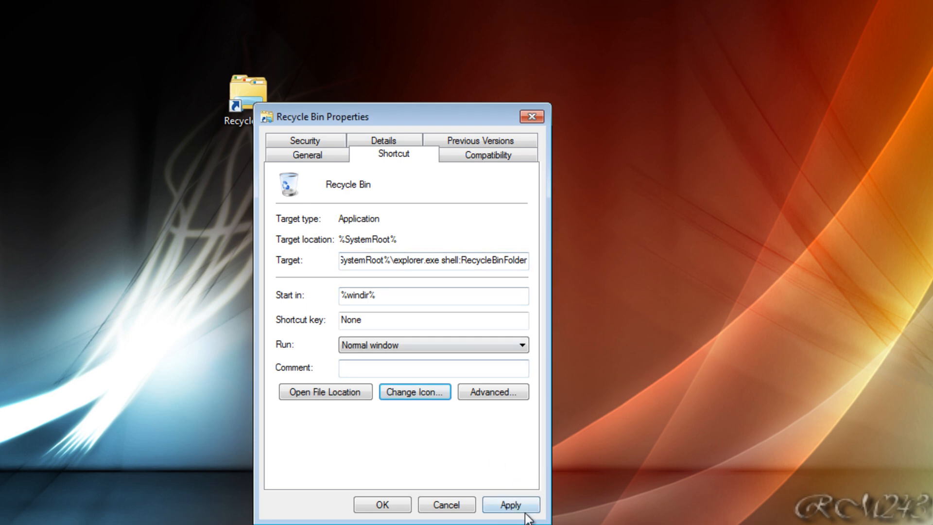
pyautogui.click(382, 503)
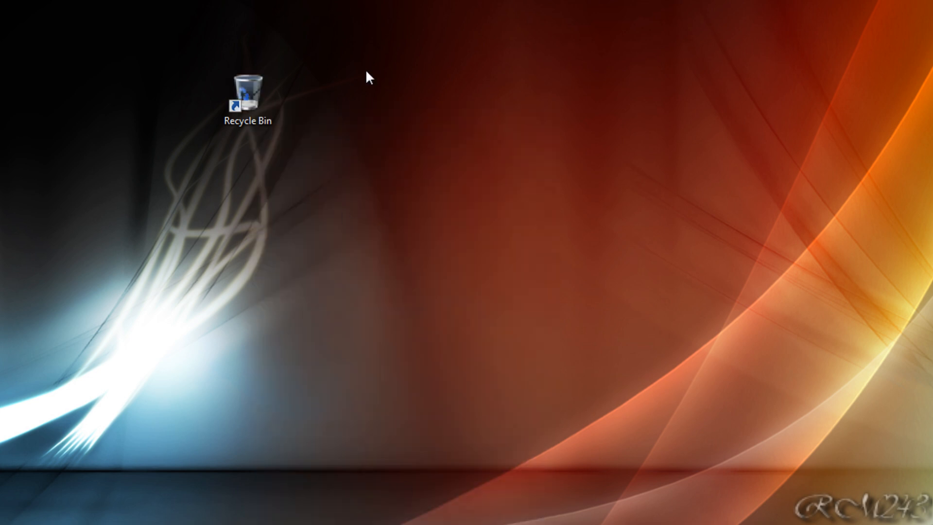
pyautogui.moveTo(355, 149)
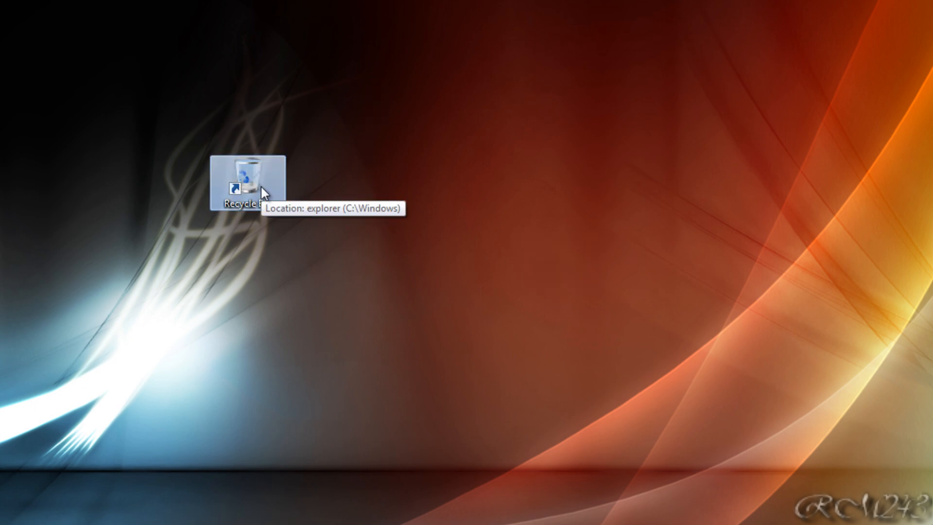
pyautogui.moveTo(553, 205)
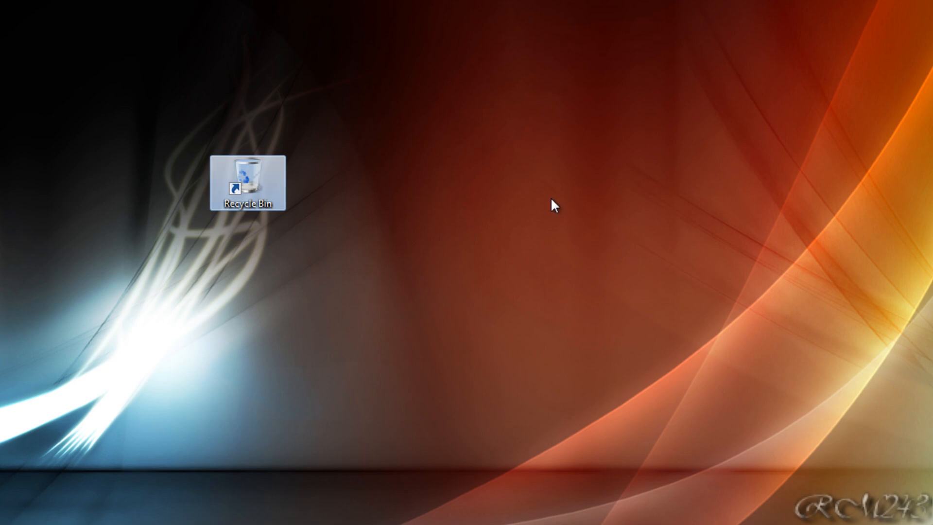
pyautogui.moveTo(425, 200)
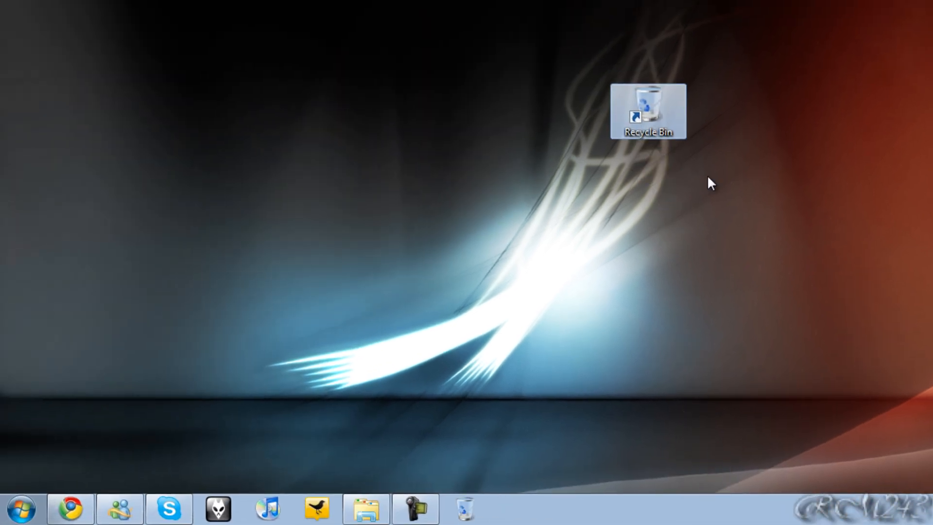
pyautogui.moveTo(583, 185)
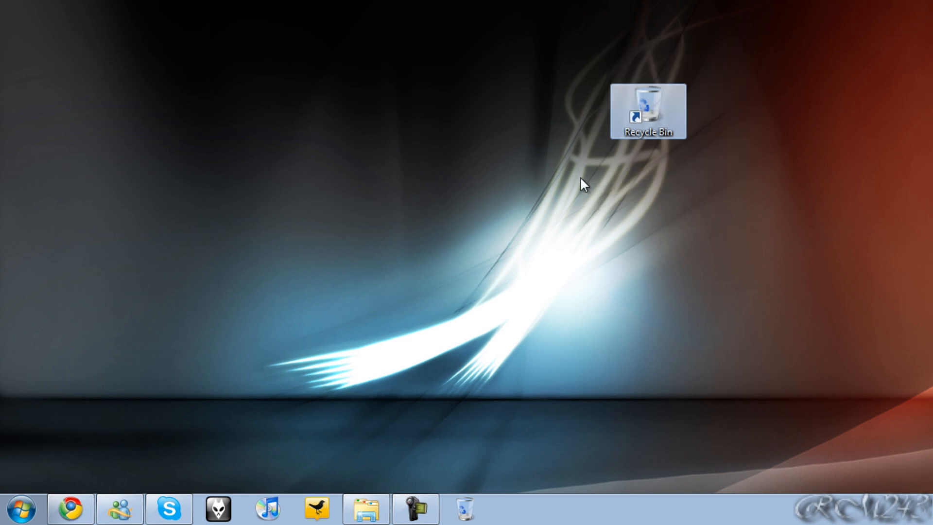
pyautogui.moveTo(482, 513)
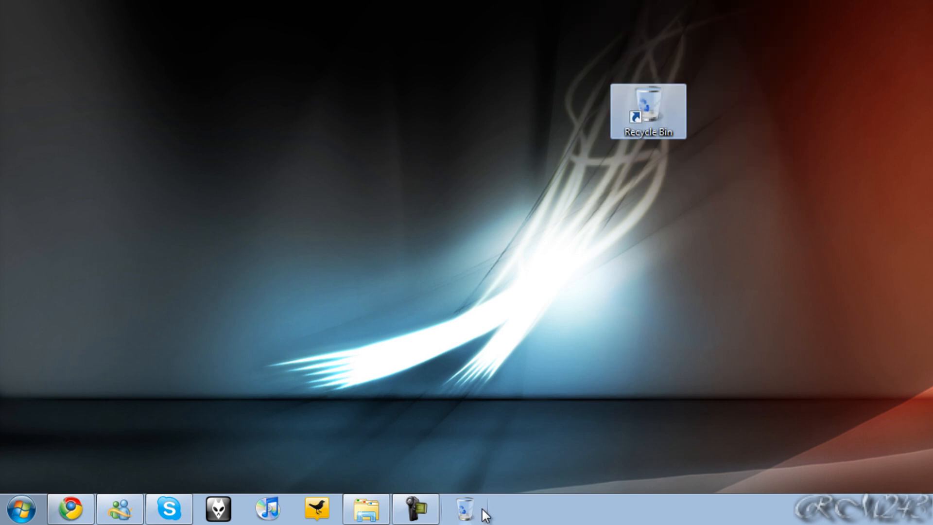
pyautogui.moveTo(536, 307)
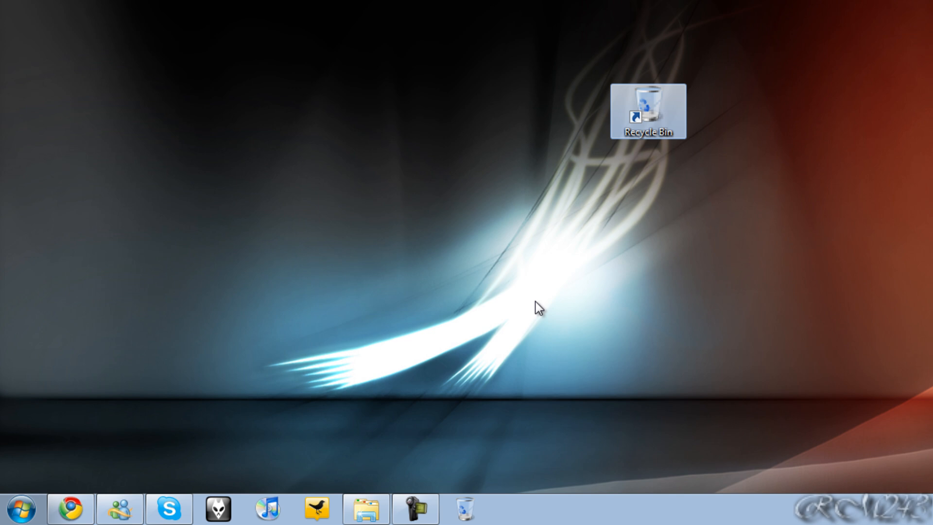
pyautogui.moveTo(686, 244)
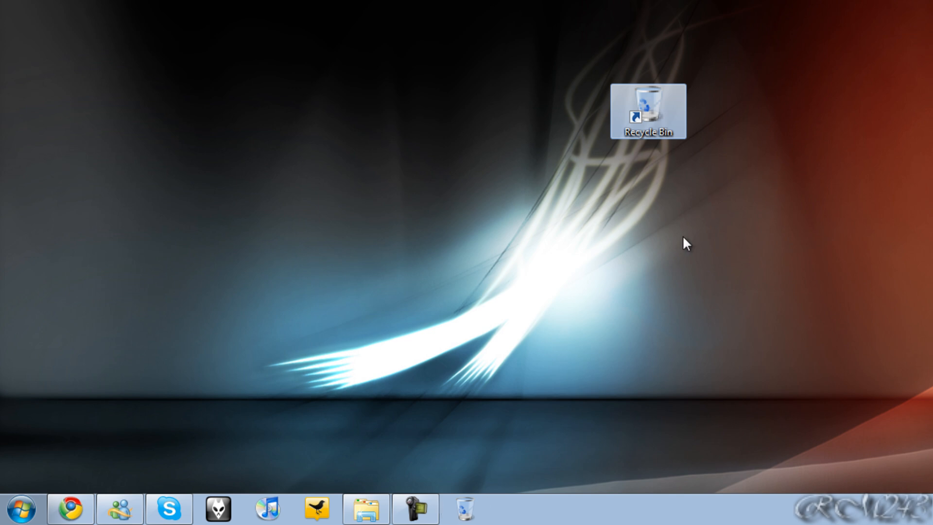
pyautogui.moveTo(414, 508)
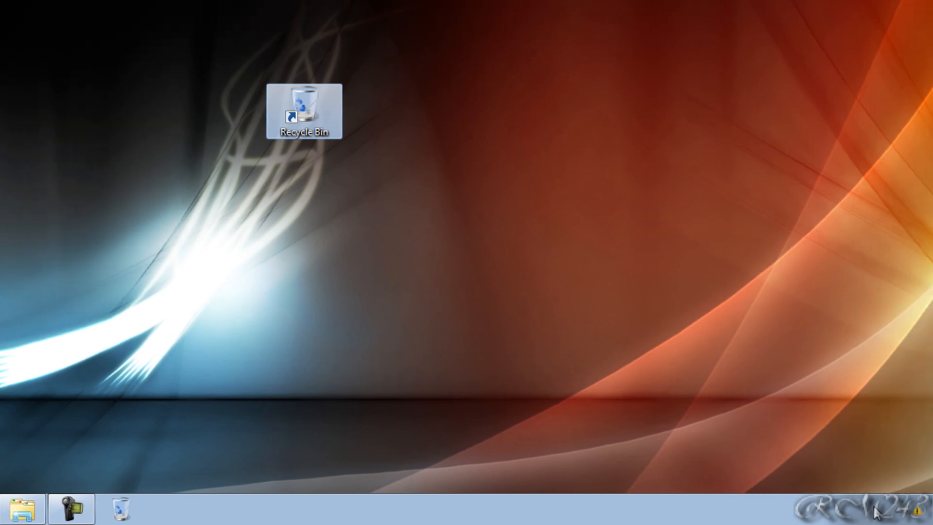
pyautogui.moveTo(298, 349)
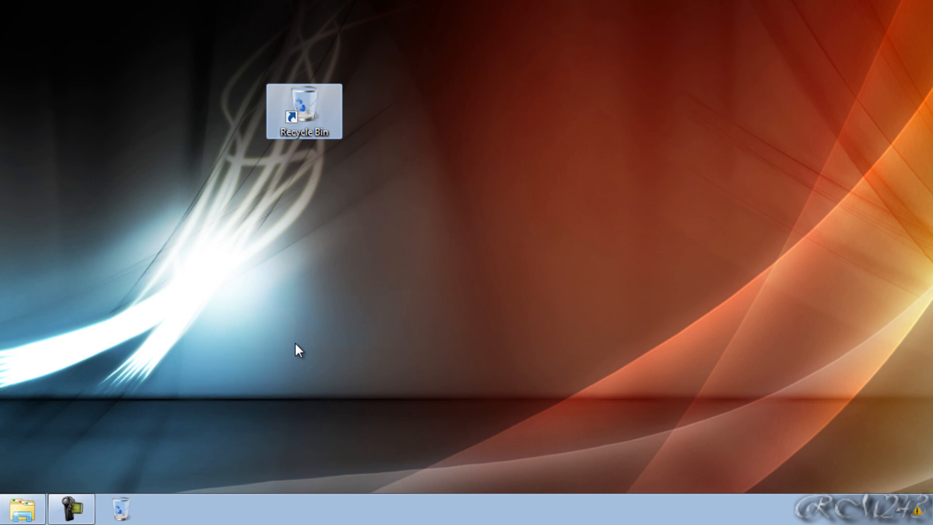
# Step: Unpin Recycle Bin from the taskbar and open the Documents library in Explorer
pyautogui.rightClick(121, 508)
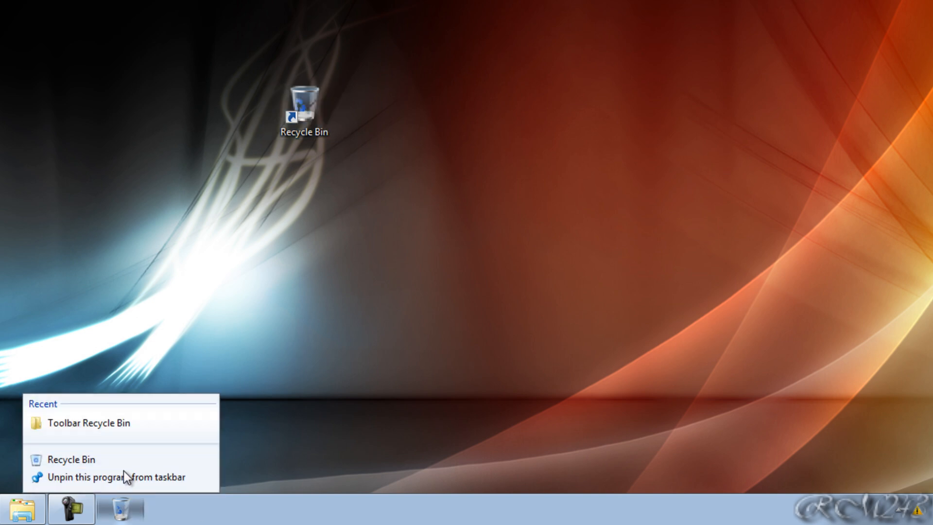
pyautogui.click(11, 513)
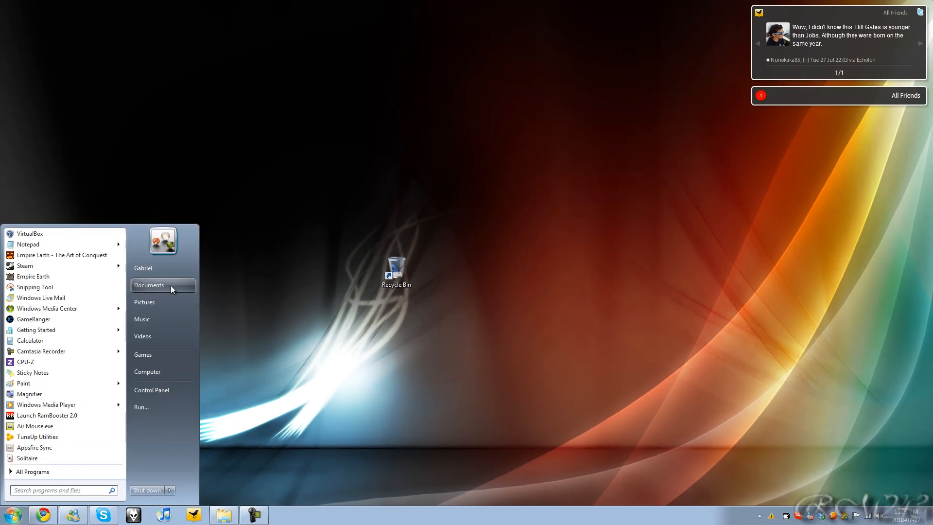
pyautogui.click(148, 285)
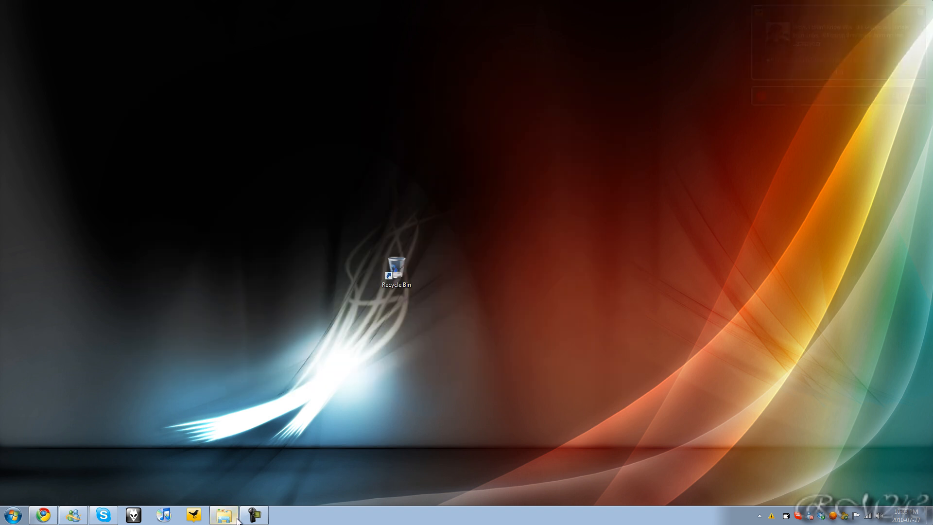
pyautogui.click(223, 515)
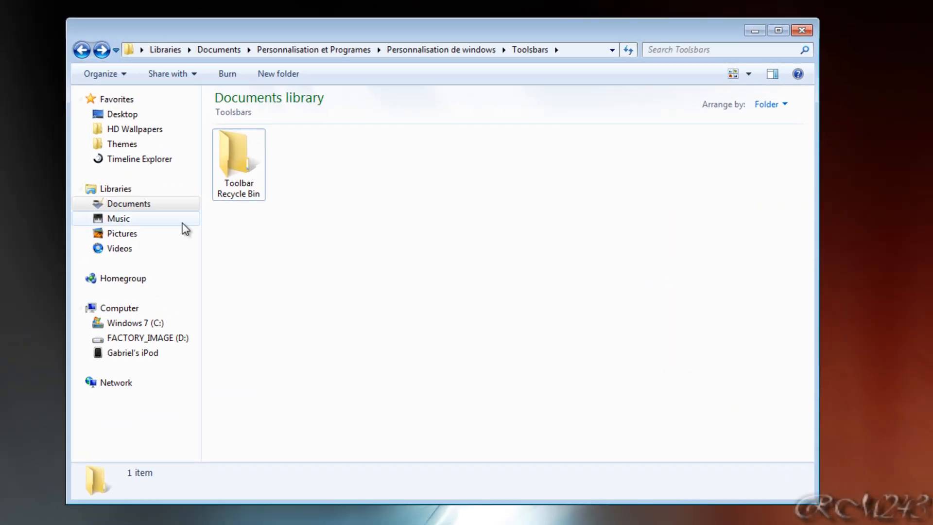
pyautogui.moveTo(649, 254)
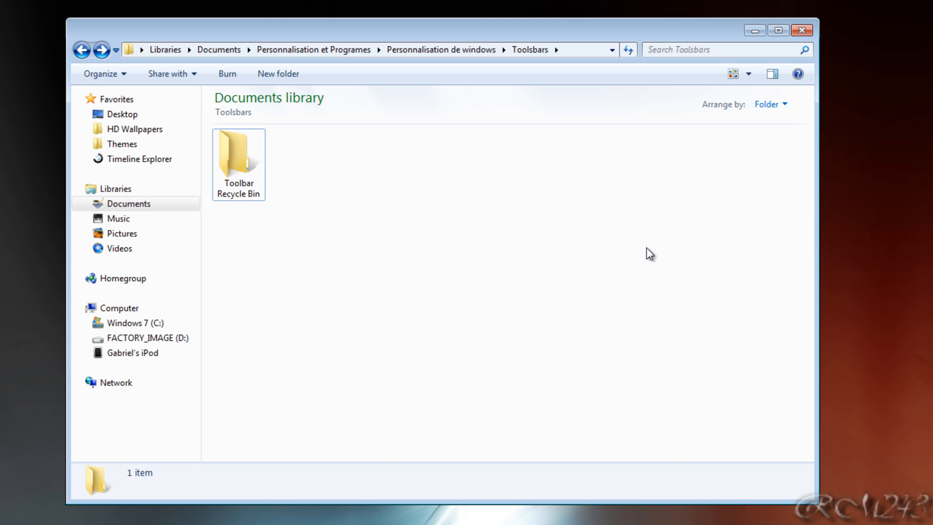
pyautogui.moveTo(287, 161)
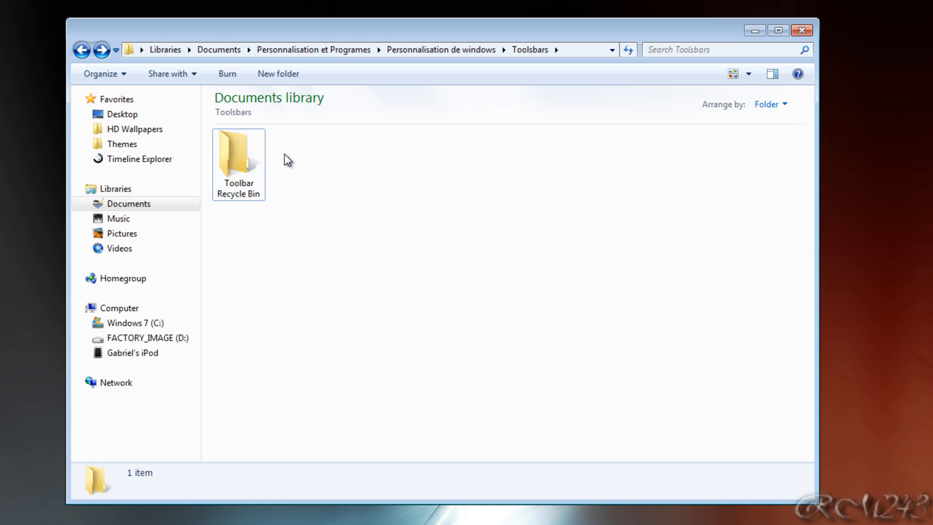
pyautogui.moveTo(250, 176)
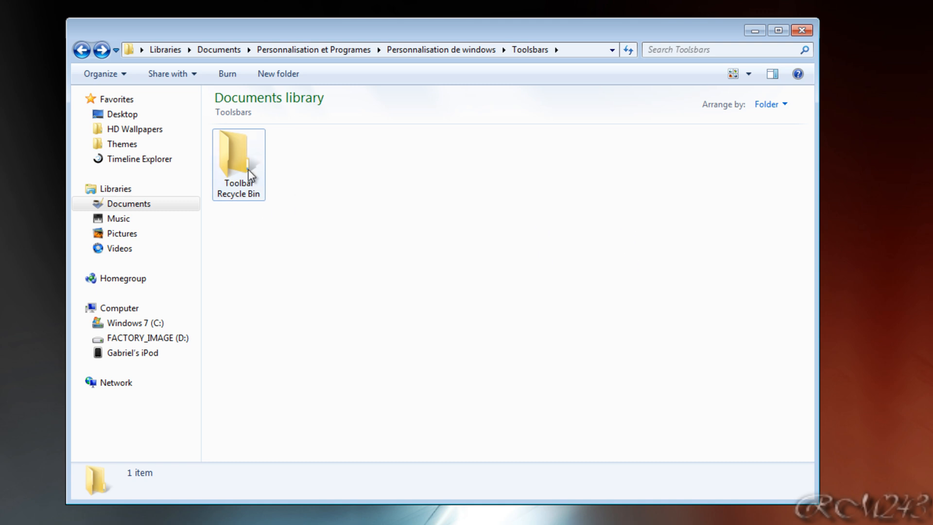
# Step: Open the Toolbar Recycle Bin folder inside Documents' Toolsbars folder
pyautogui.doubleClick(238, 152)
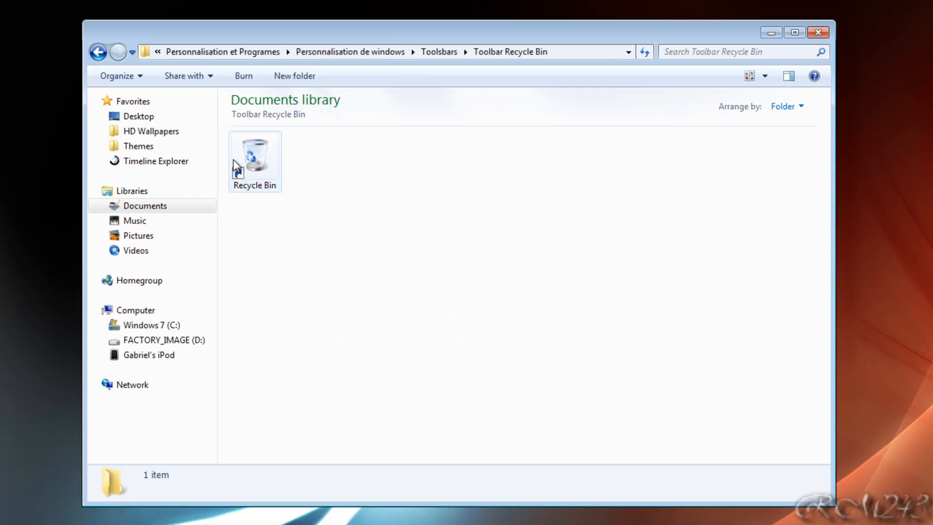
pyautogui.moveTo(759, 233)
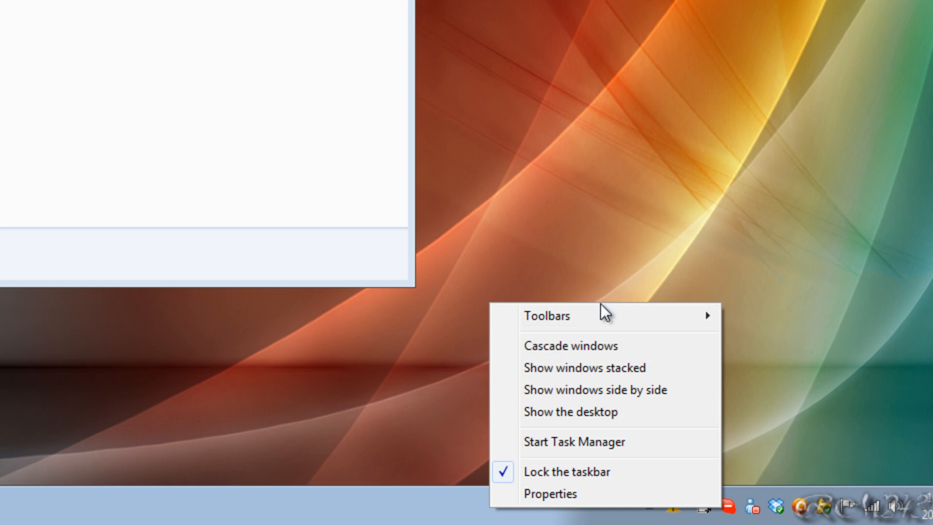
# Step: Add a new taskbar toolbar from the Toolsbars\Toolbar Recycle Bin folder in Documents
pyautogui.click(470, 511)
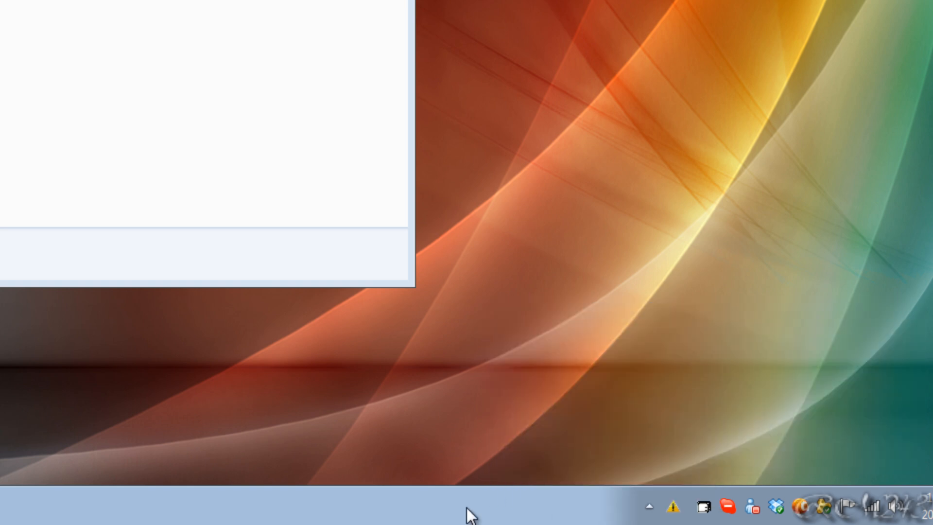
pyautogui.rightClick(470, 514)
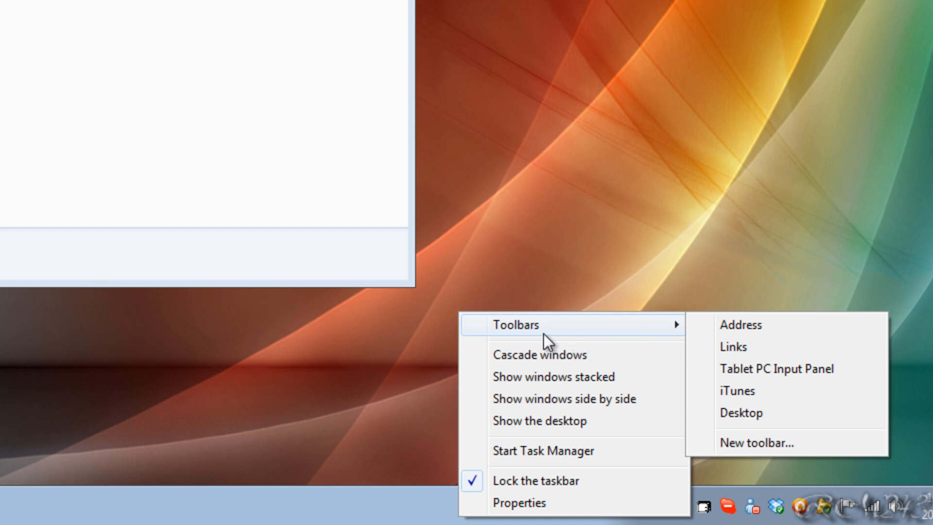
pyautogui.moveTo(558, 330)
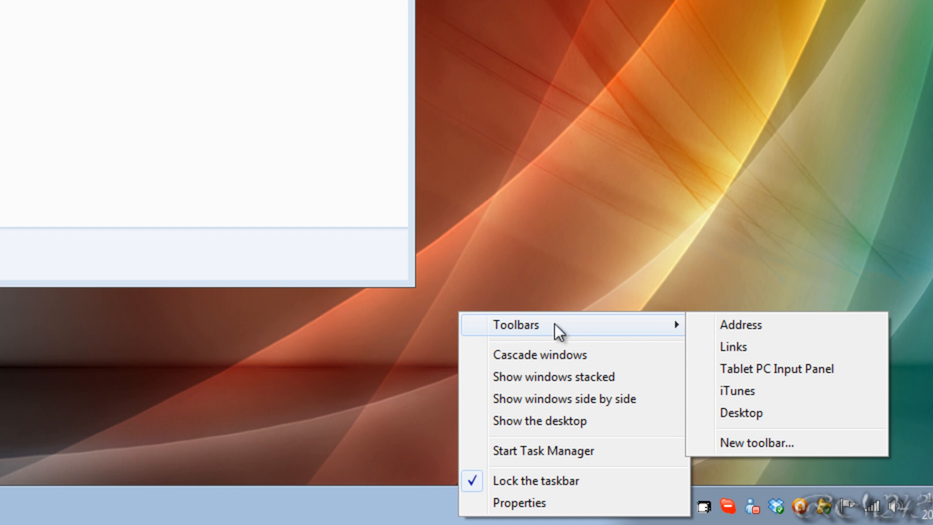
pyautogui.click(754, 442)
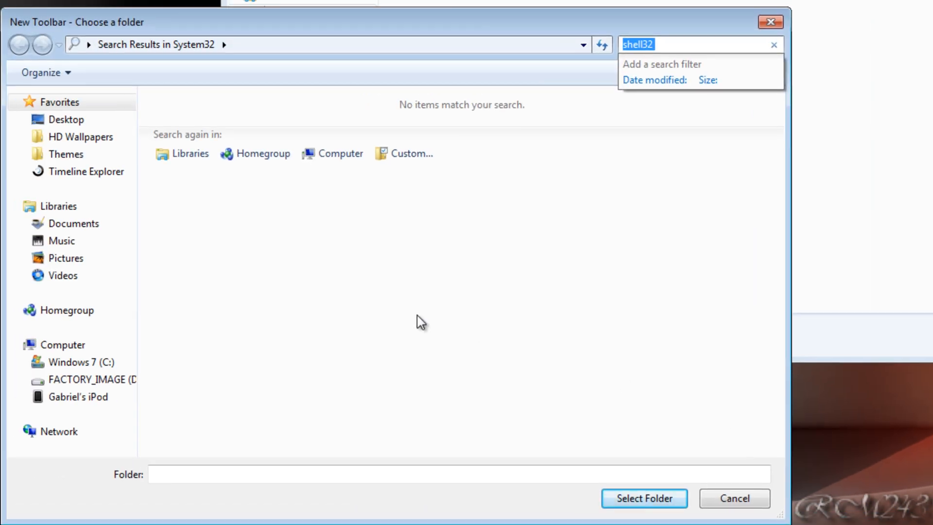
pyautogui.click(75, 223)
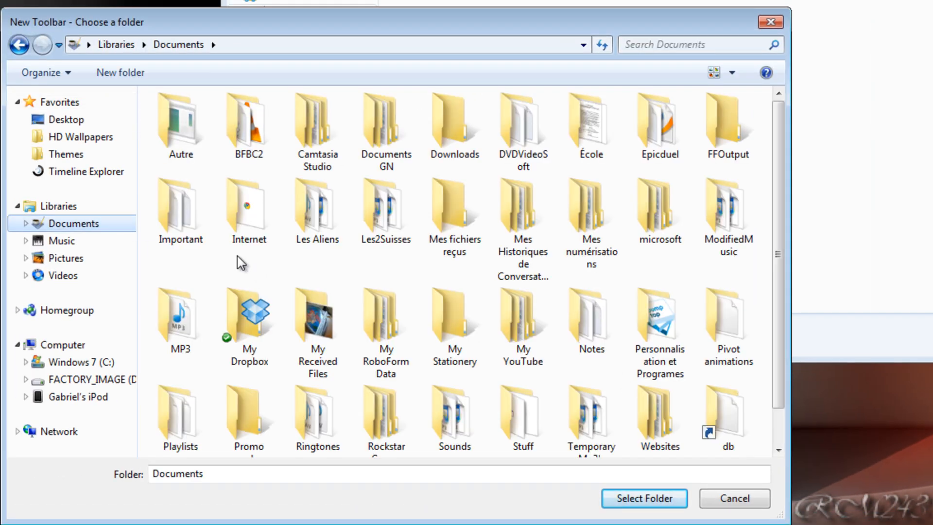
pyautogui.doubleClick(660, 321)
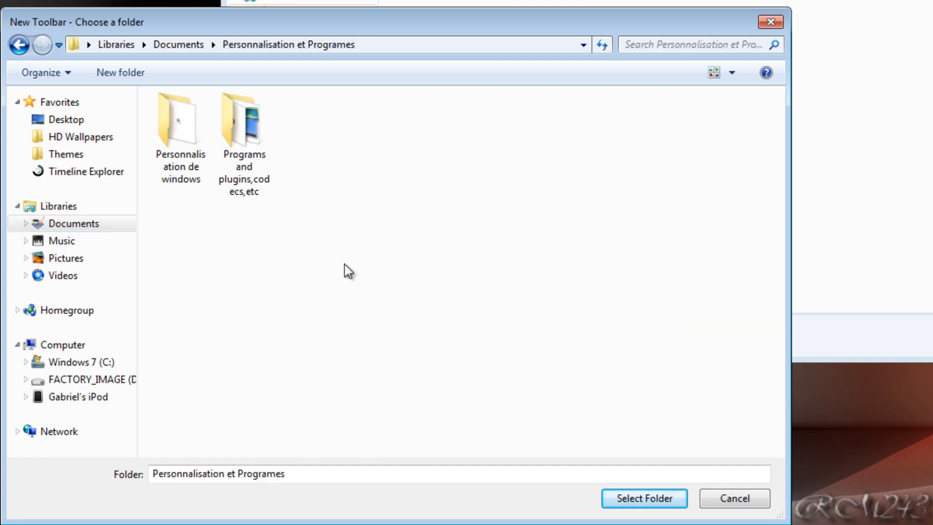
pyautogui.doubleClick(181, 119)
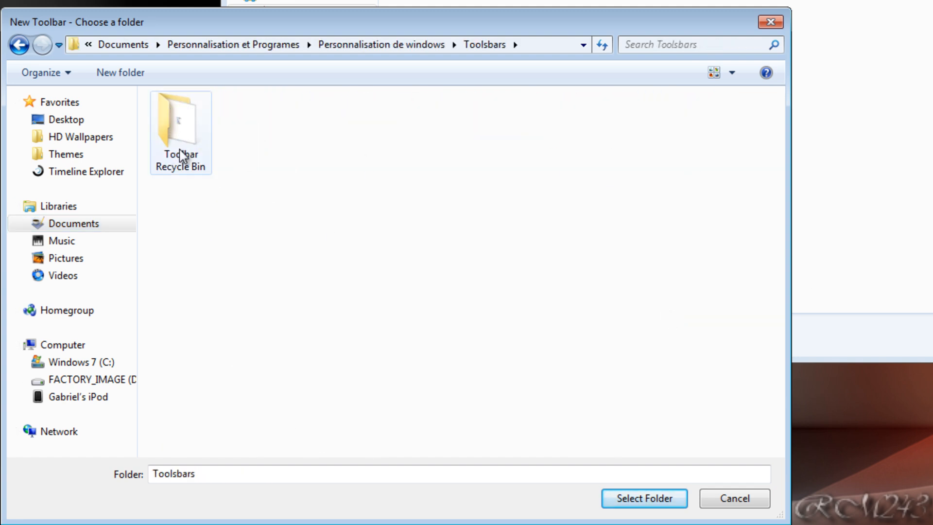
pyautogui.doubleClick(180, 119)
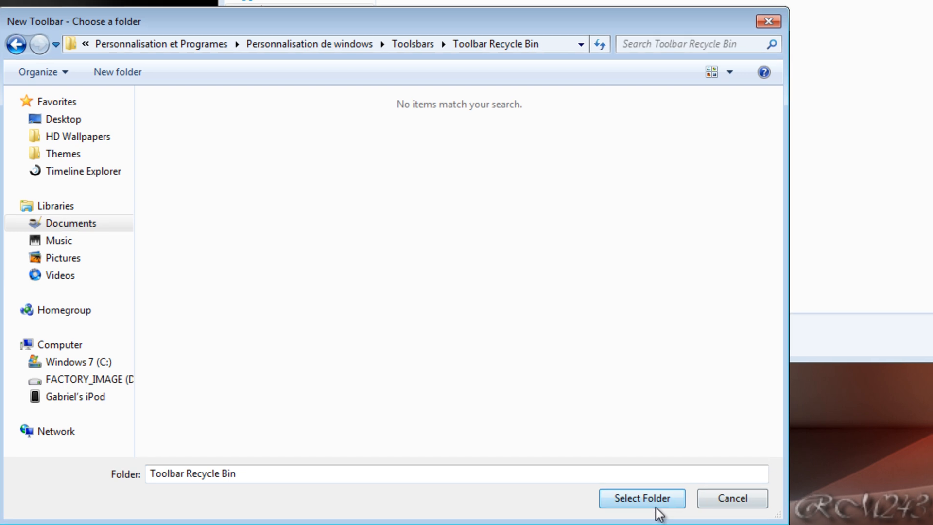
pyautogui.click(641, 498)
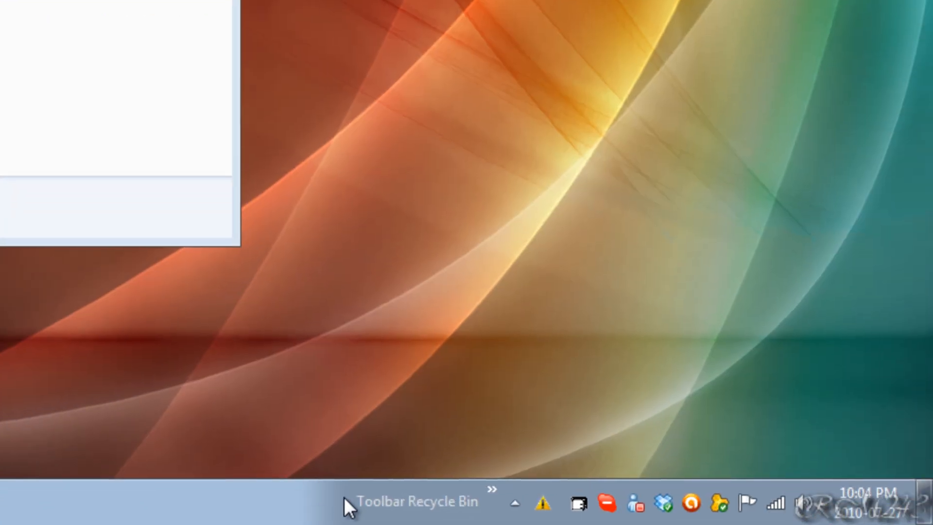
# Step: Uncheck 'Lock the taskbar' in the taskbar context menu
pyautogui.rightClick(348, 501)
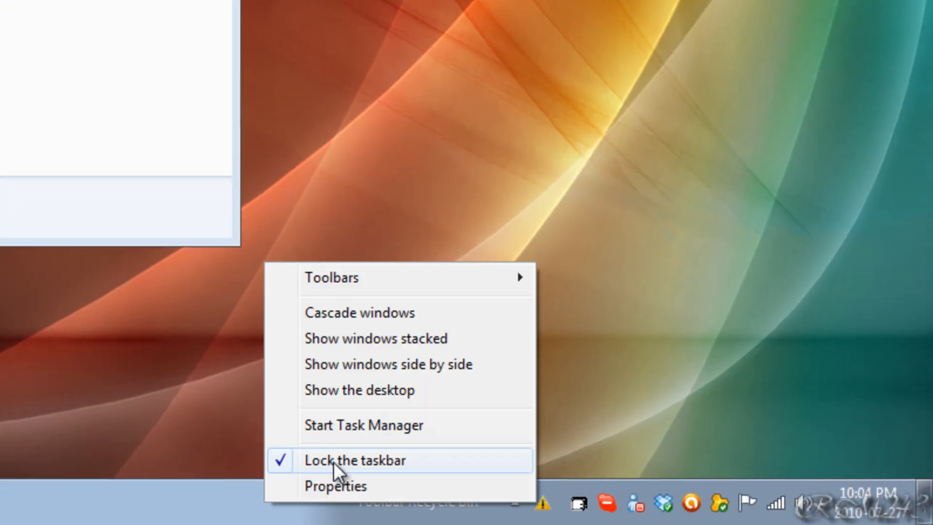
pyautogui.click(355, 459)
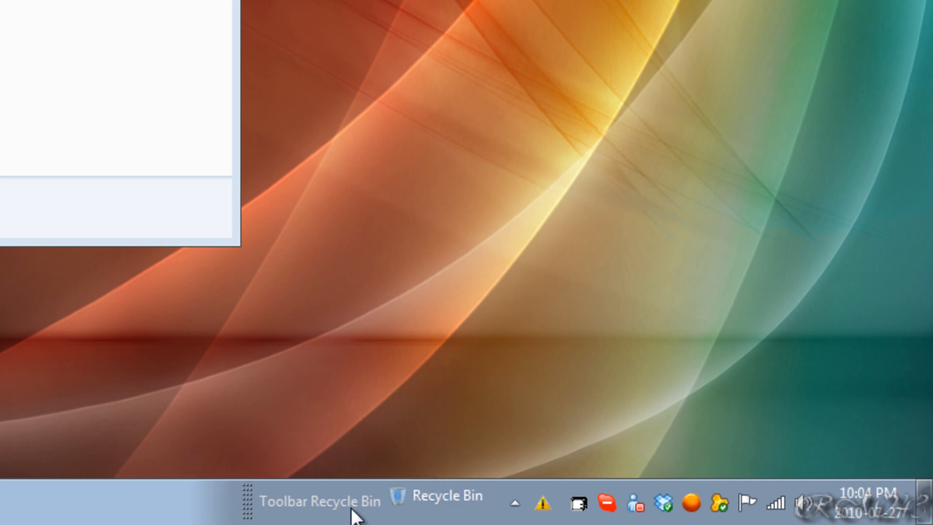
pyautogui.moveTo(273, 514)
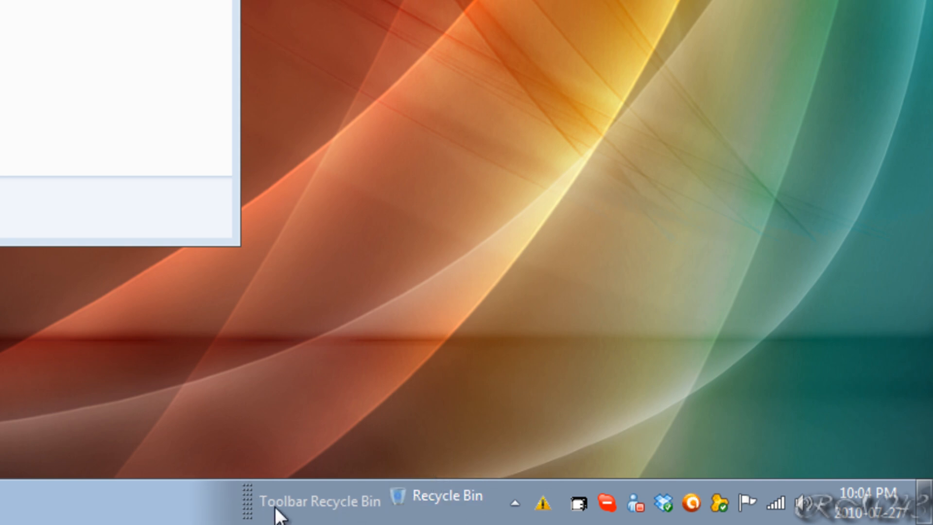
pyautogui.moveTo(256, 500)
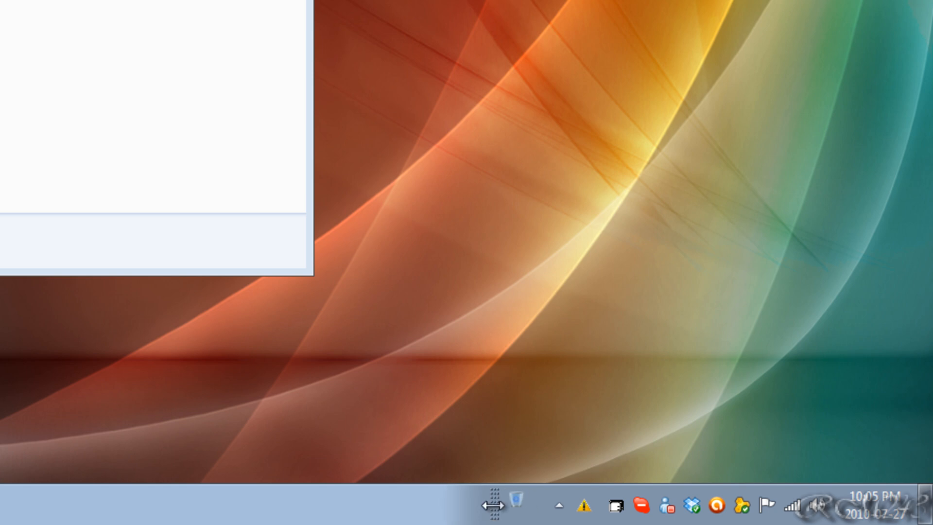
pyautogui.moveTo(500, 443)
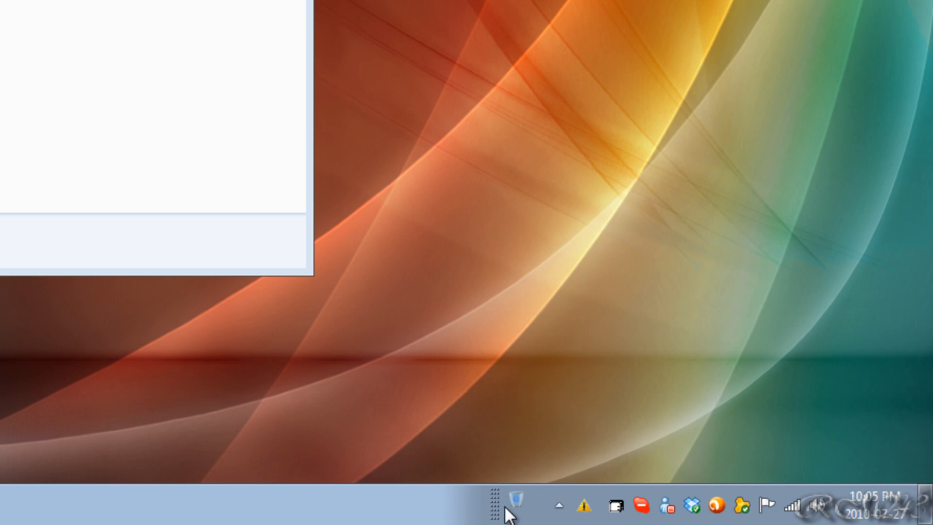
# Step: Open the Recycle Bin toolbar's context menu for its Show Text and Show title options
pyautogui.rightClick(508, 511)
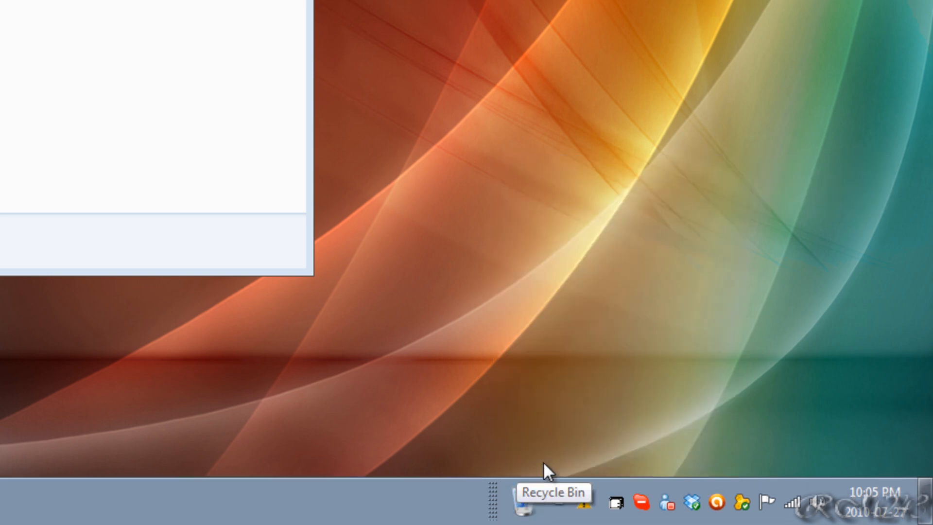
pyautogui.moveTo(553, 451)
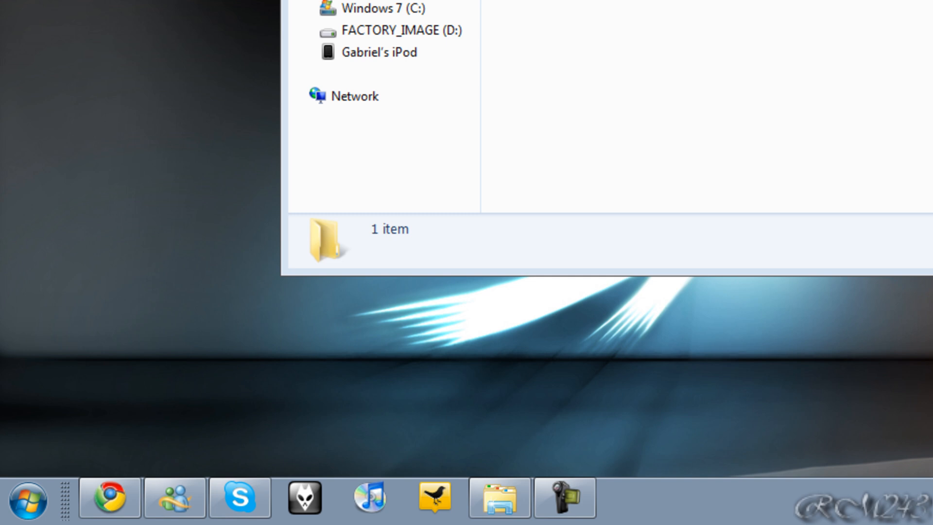
pyautogui.moveTo(562, 498)
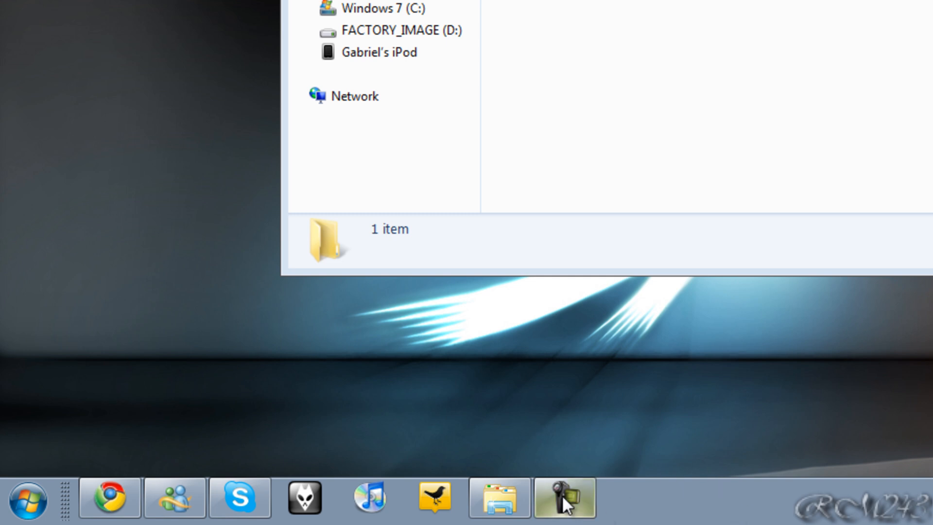
pyautogui.moveTo(589, 522)
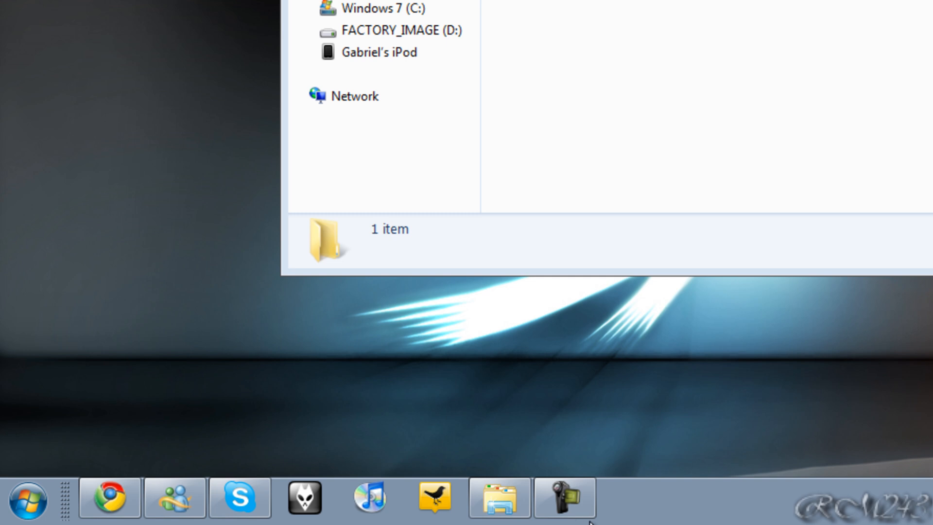
pyautogui.moveTo(222, 511)
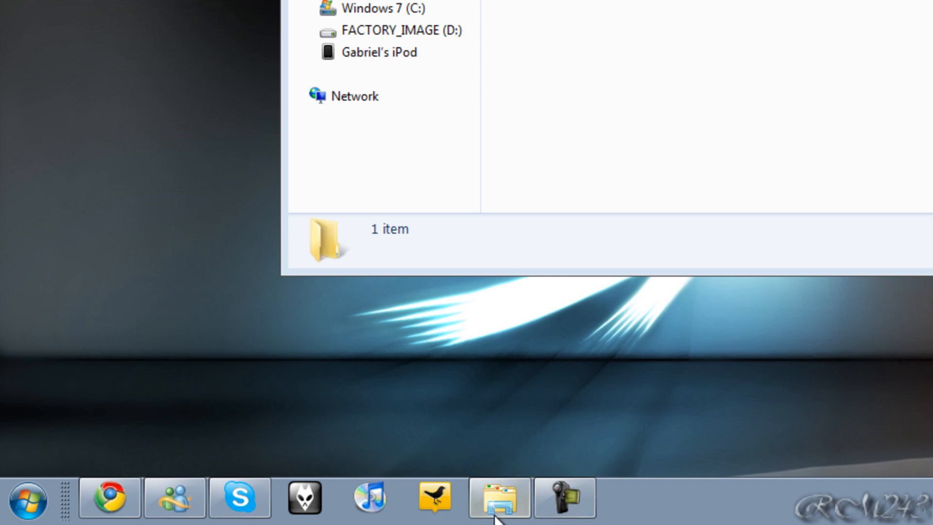
pyautogui.moveTo(860, 431)
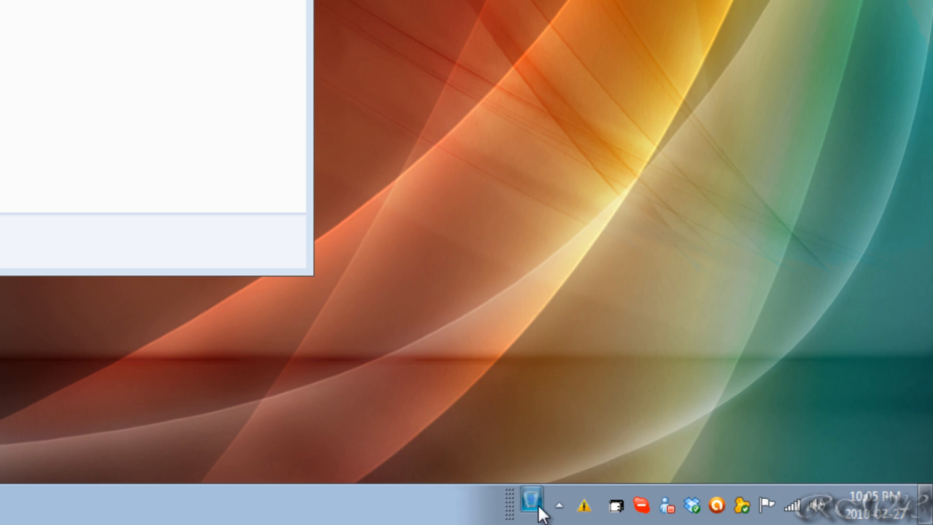
pyautogui.moveTo(583, 425)
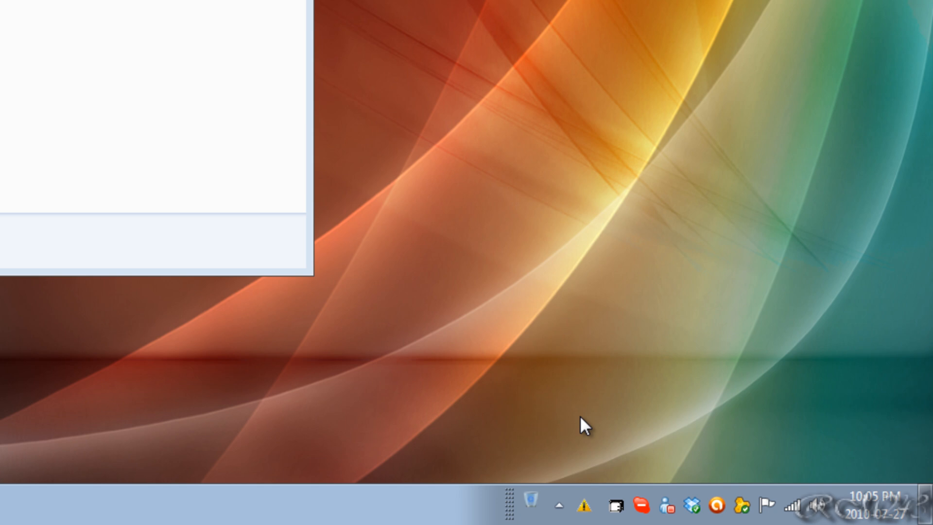
pyautogui.moveTo(512, 513)
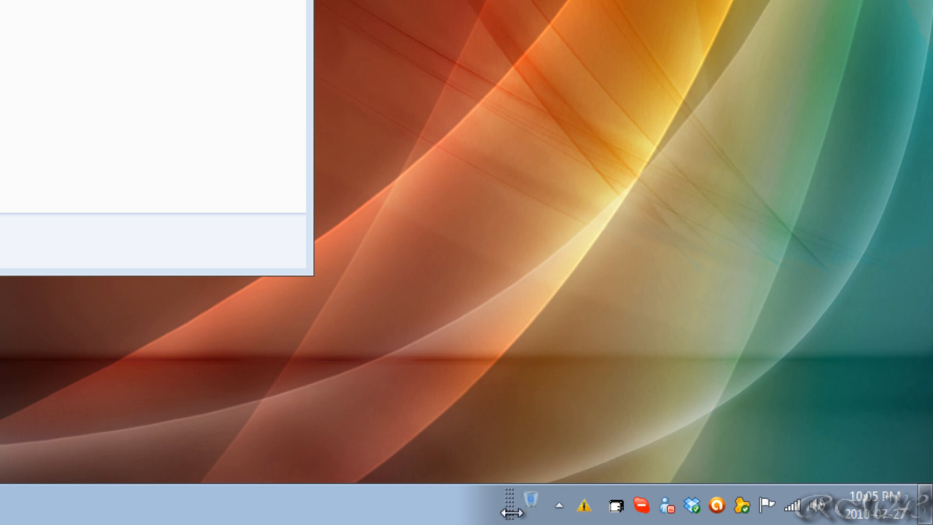
# Step: Check 'Lock the taskbar' again in the taskbar context menu
pyautogui.rightClick(517, 497)
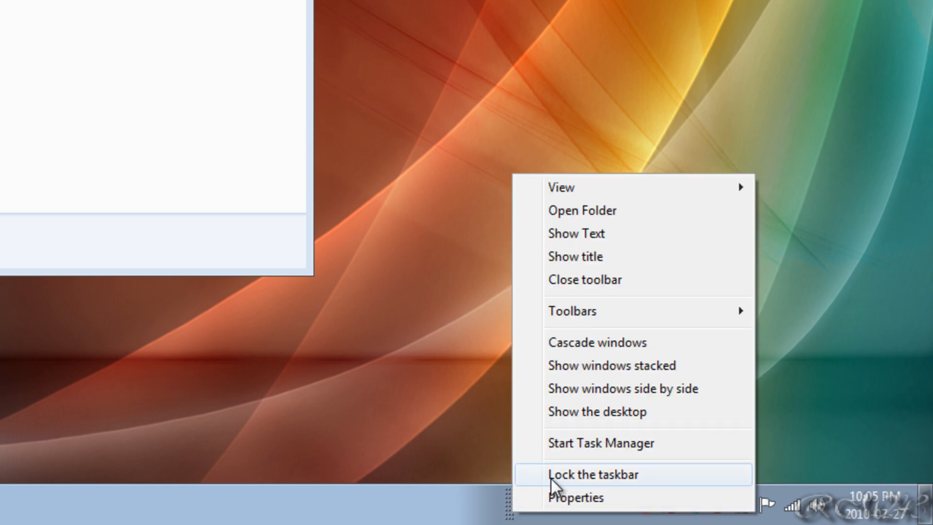
pyautogui.click(585, 474)
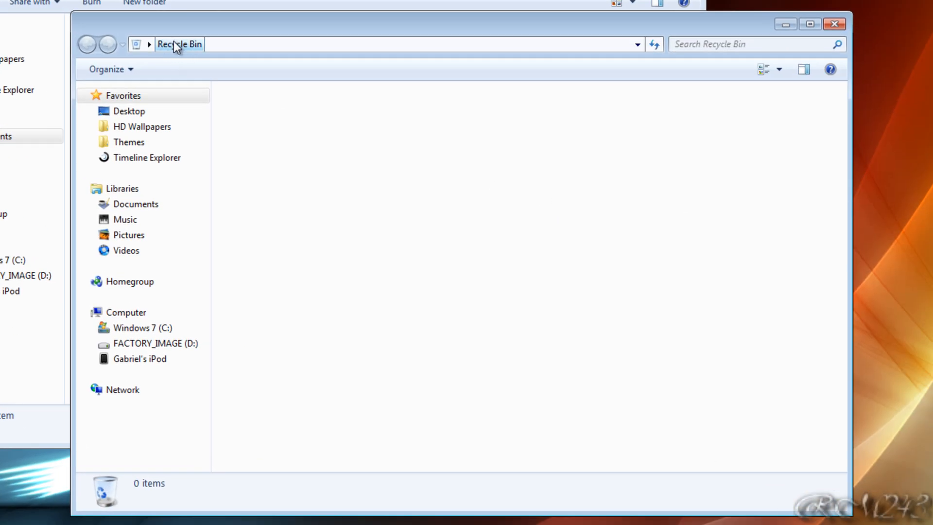
pyautogui.moveTo(431, 285)
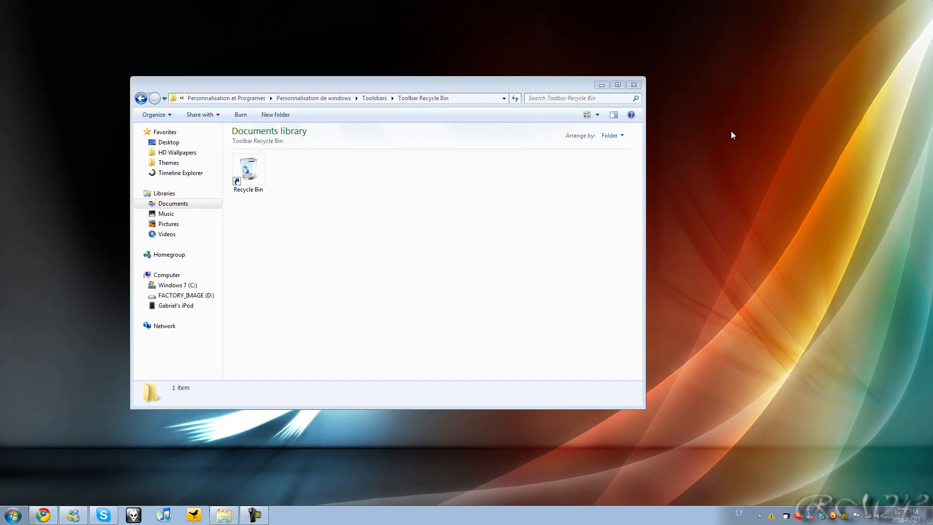
# Step: Close the Toolbar Recycle Bin Explorer window, leaving only the desktop and taskbar
pyautogui.click(633, 85)
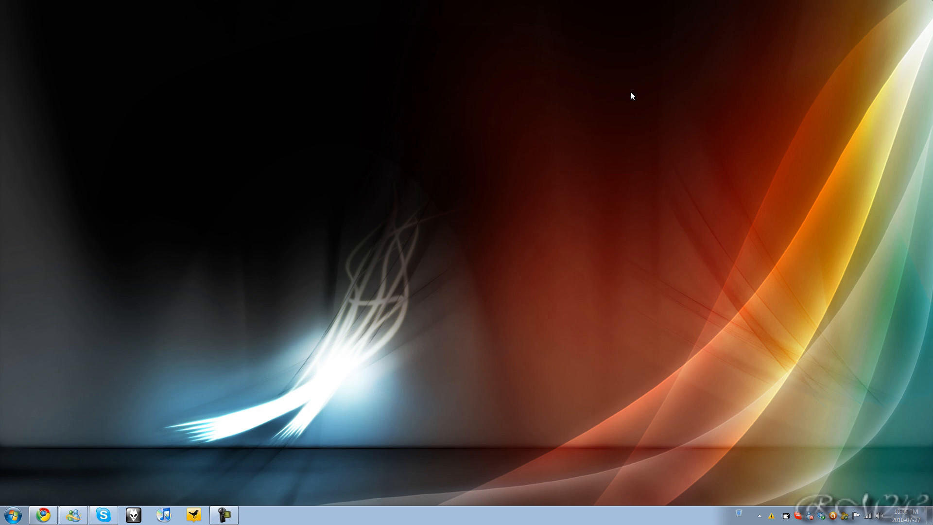